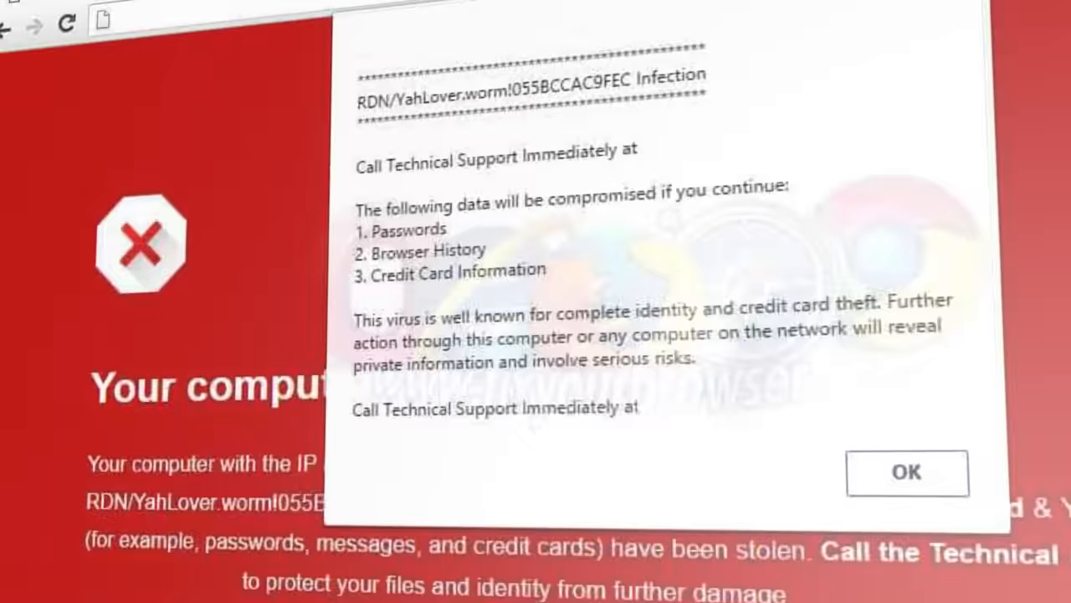
Scroll supremosecure.com to its footer and highlight the Supremo Innovations Barking Road, London address.
{"action": "left_click", "coordinate": [906, 472]}
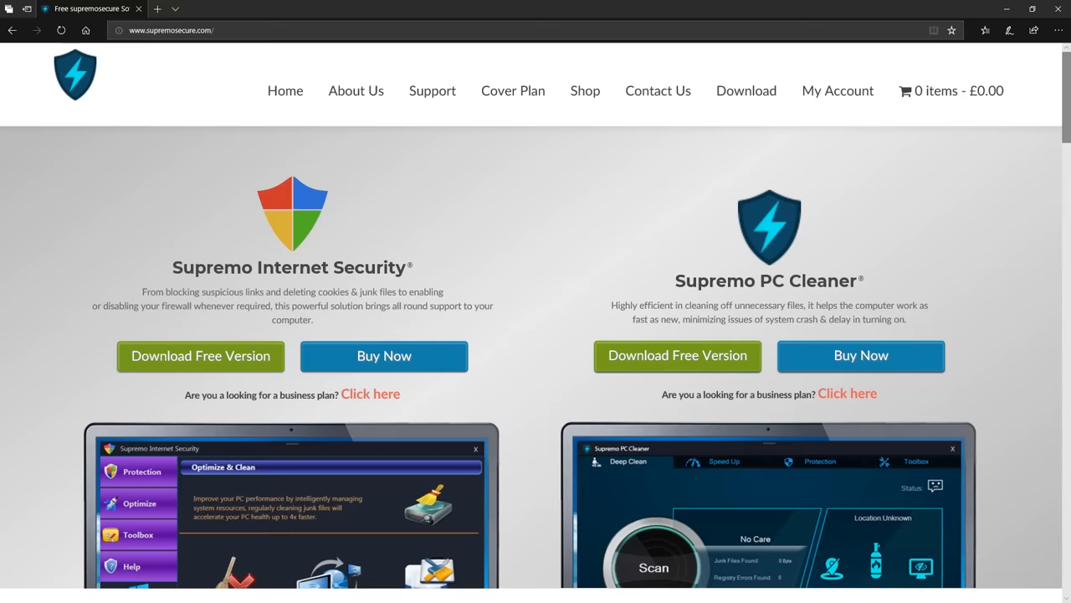
{"action": "scroll", "scroll_direction": "down", "scroll_amount": 3}
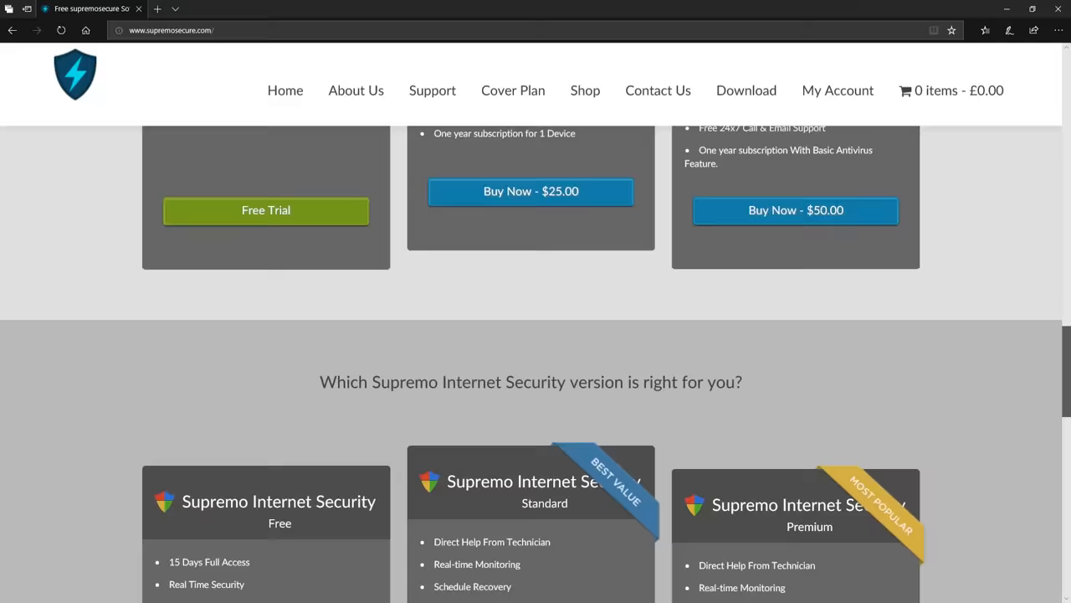
{"action": "scroll", "scroll_direction": "down", "scroll_amount": 3}
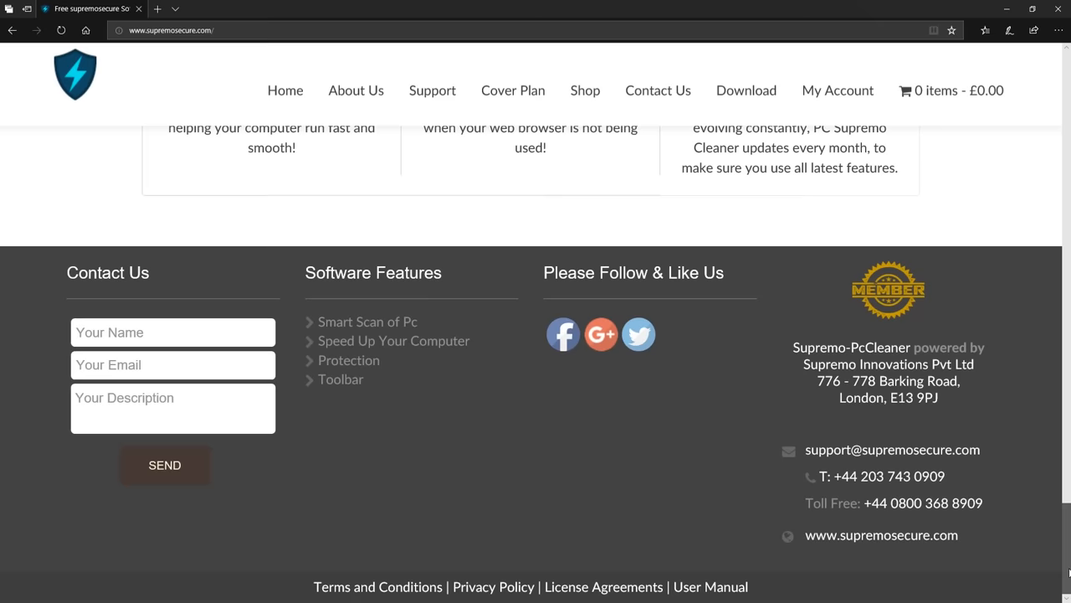
{"action": "double_click", "coordinate": [887, 387]}
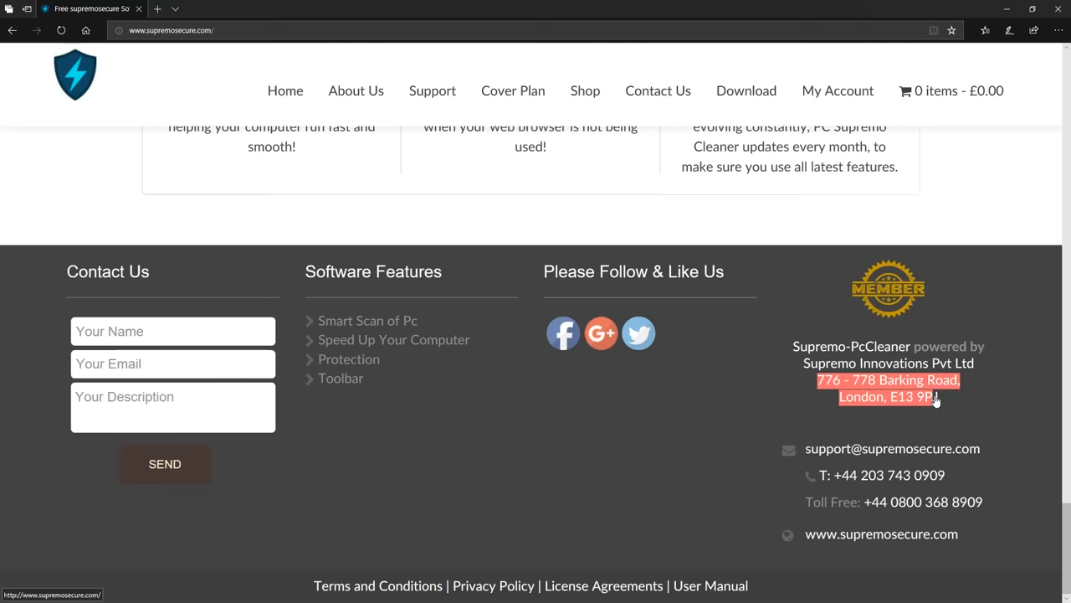
{"action": "left_click", "coordinate": [887, 388]}
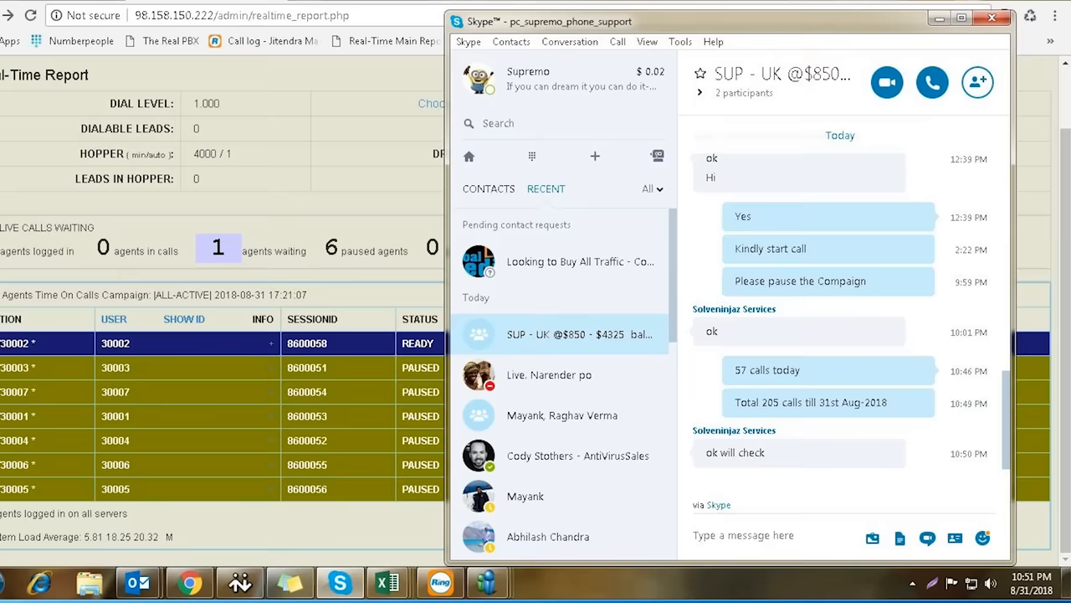
Open the SUP - UK Skype group chat showing 57 calls today.
{"action": "left_click", "coordinate": [549, 374]}
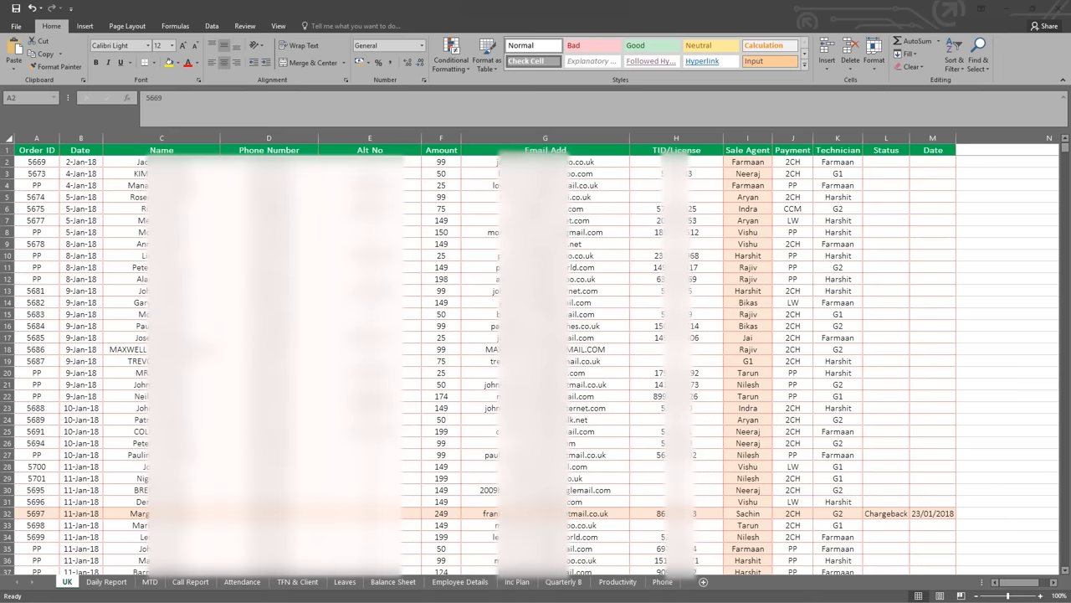
Scroll the UK order sheet down to the early-February 2018 entries.
{"action": "scroll", "scroll_direction": "down", "scroll_amount": 3}
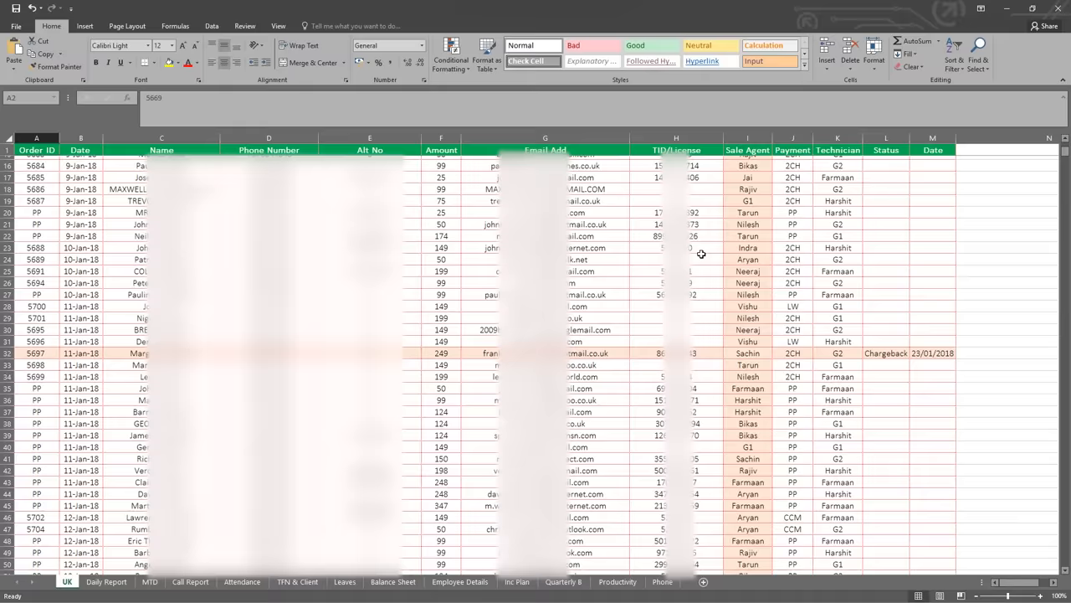
{"action": "scroll", "scroll_direction": "down", "scroll_amount": 3}
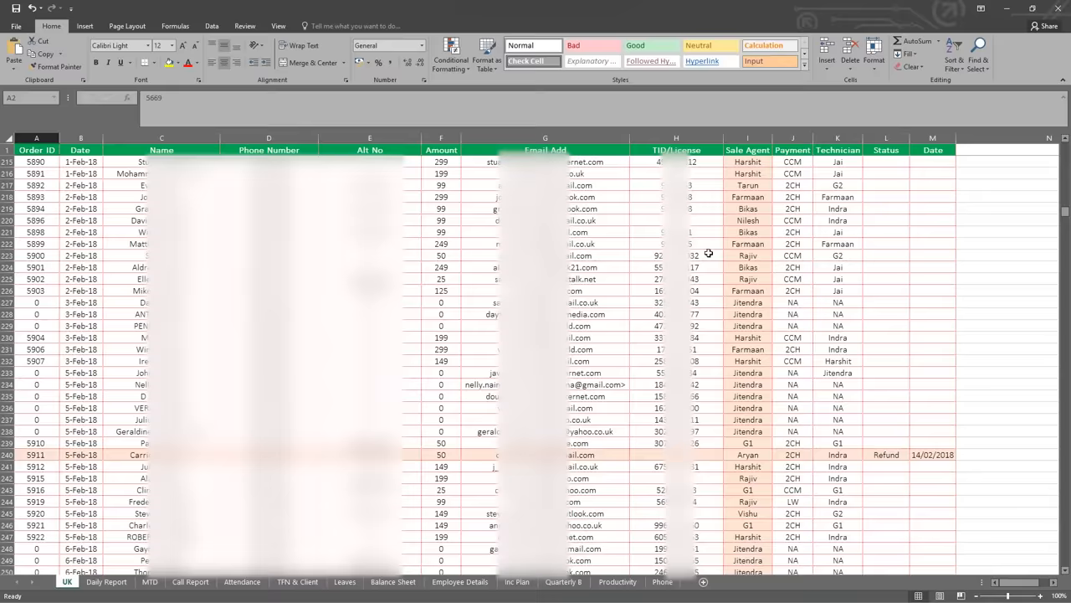
{"action": "scroll", "scroll_direction": "down", "scroll_amount": 3}
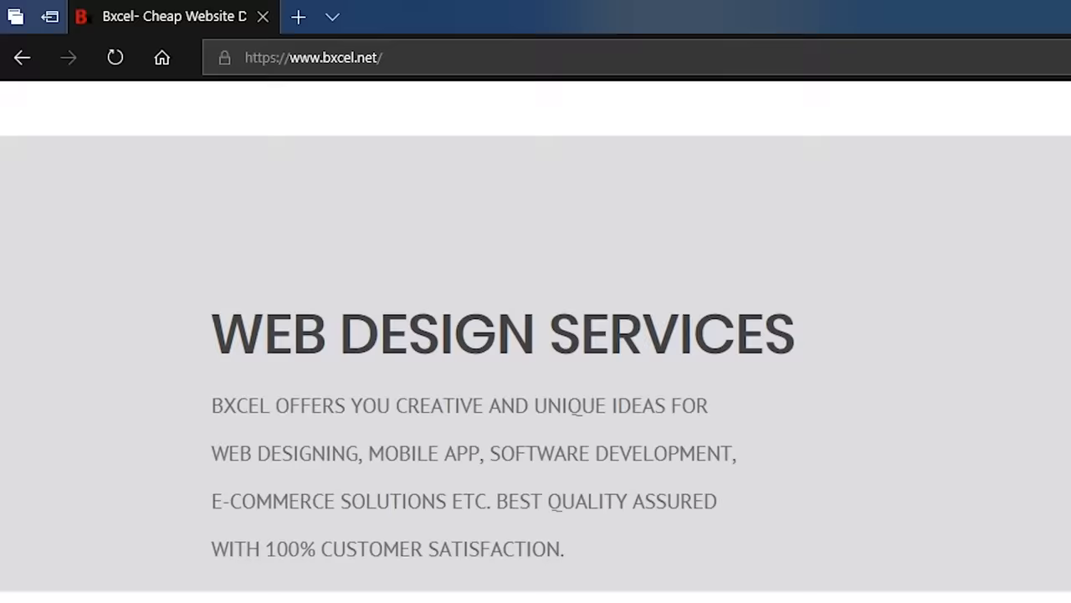
Scroll bxcel.net past pricing, testimonials and Our Clients to the Supremo trade-name footer.
{"action": "scroll", "scroll_direction": "down", "scroll_amount": 3}
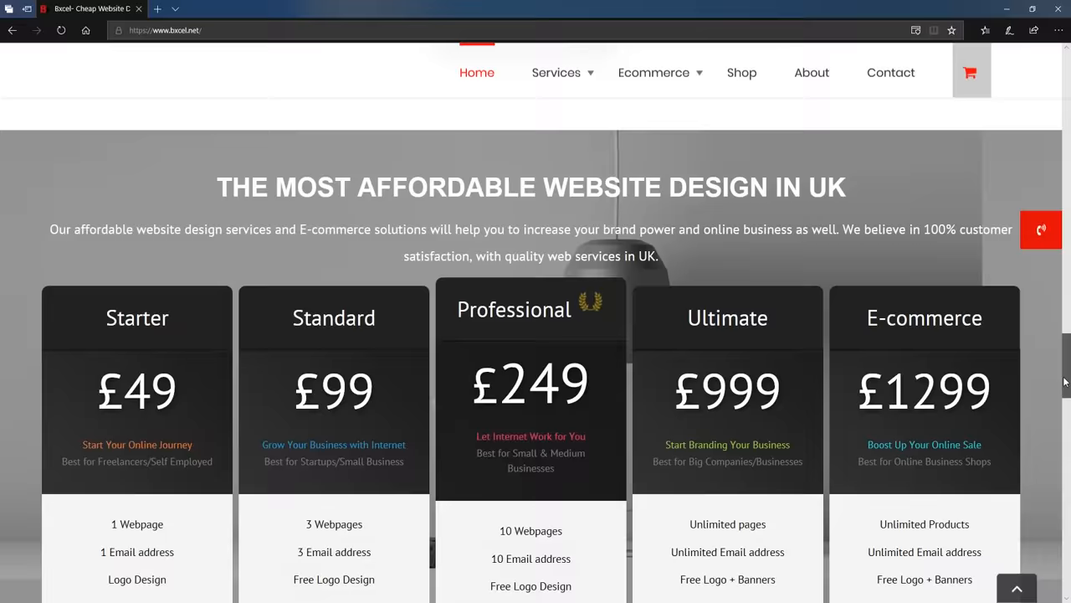
{"action": "scroll", "scroll_direction": "down", "scroll_amount": 3}
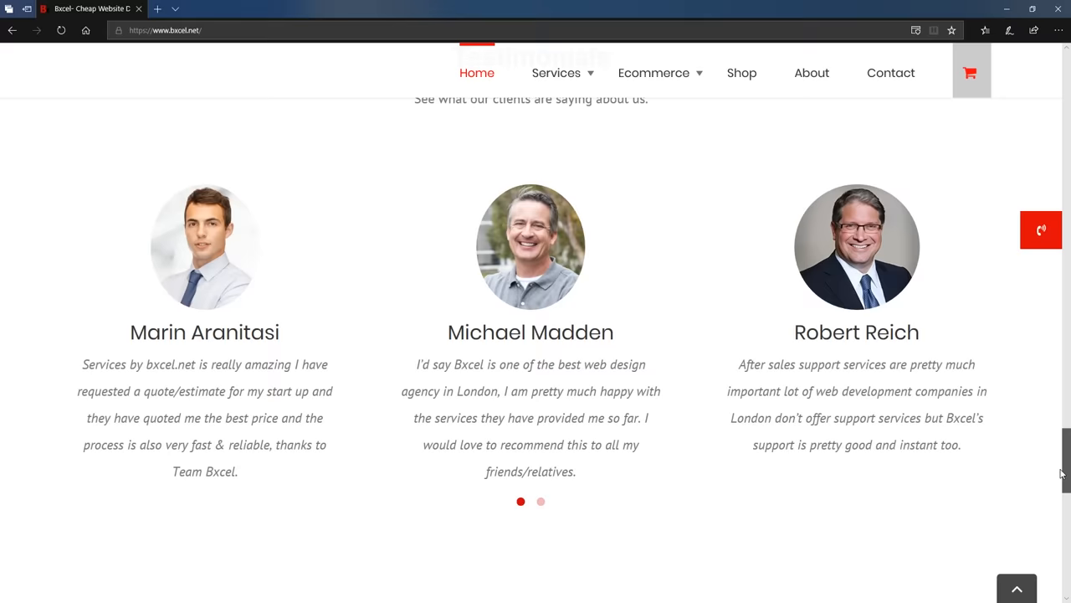
{"action": "scroll", "scroll_direction": "down", "scroll_amount": 3}
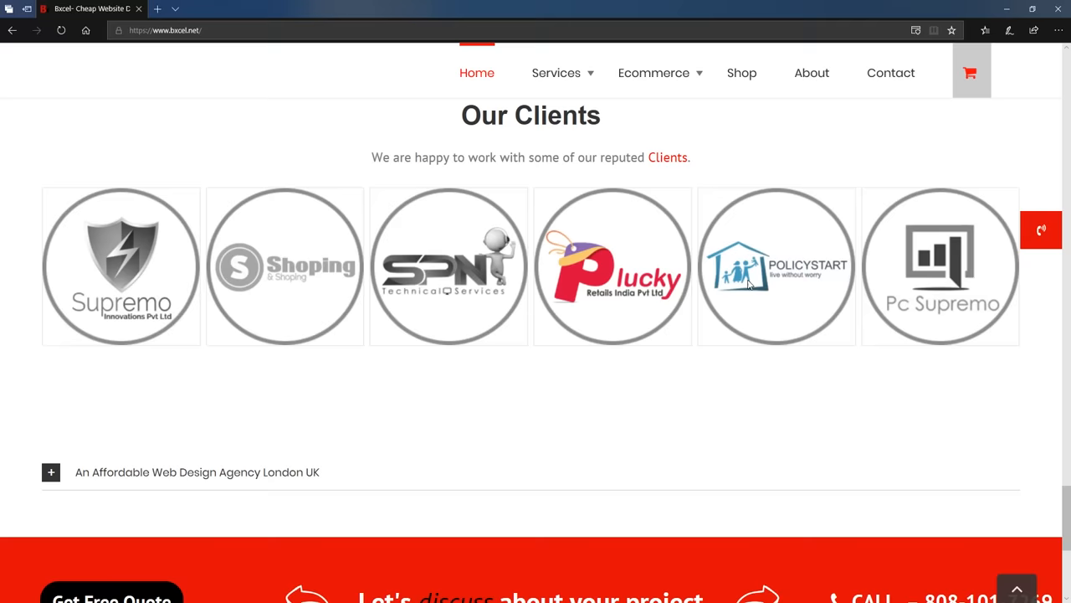
{"action": "scroll", "scroll_direction": "down", "scroll_amount": 3}
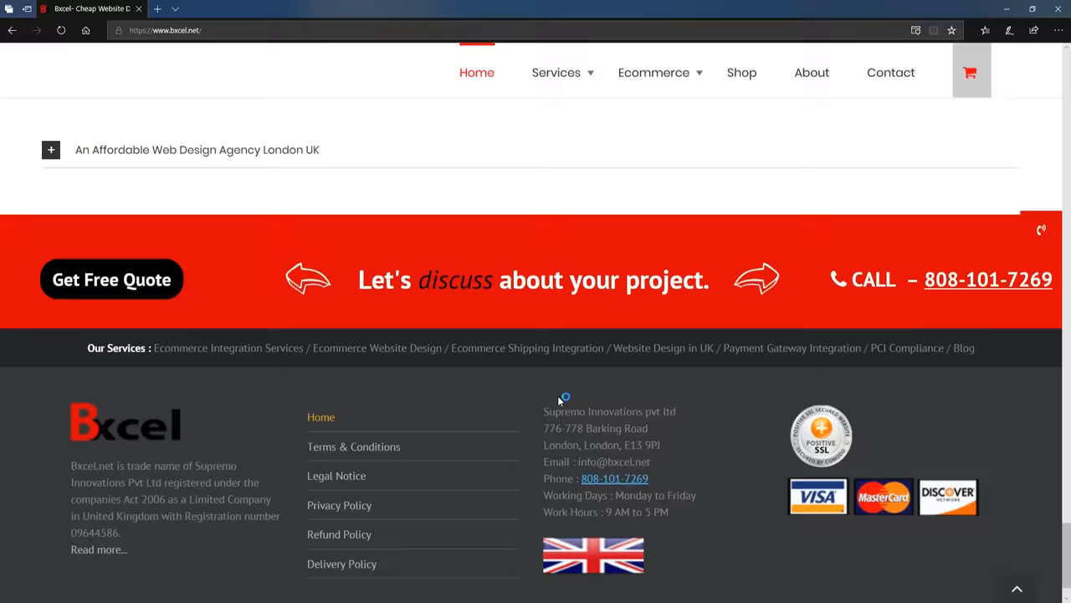
{"action": "scroll", "scroll_direction": "up", "scroll_amount": 3}
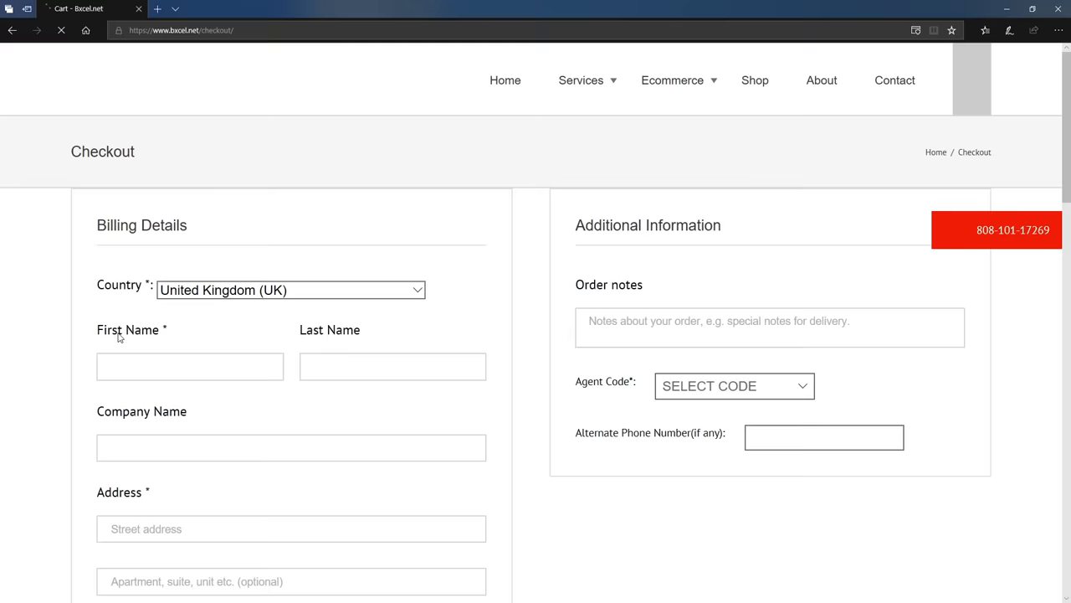
Open the bxcel.net checkout page with billing details and the required Agent Code field.
{"action": "left_click", "coordinate": [733, 386]}
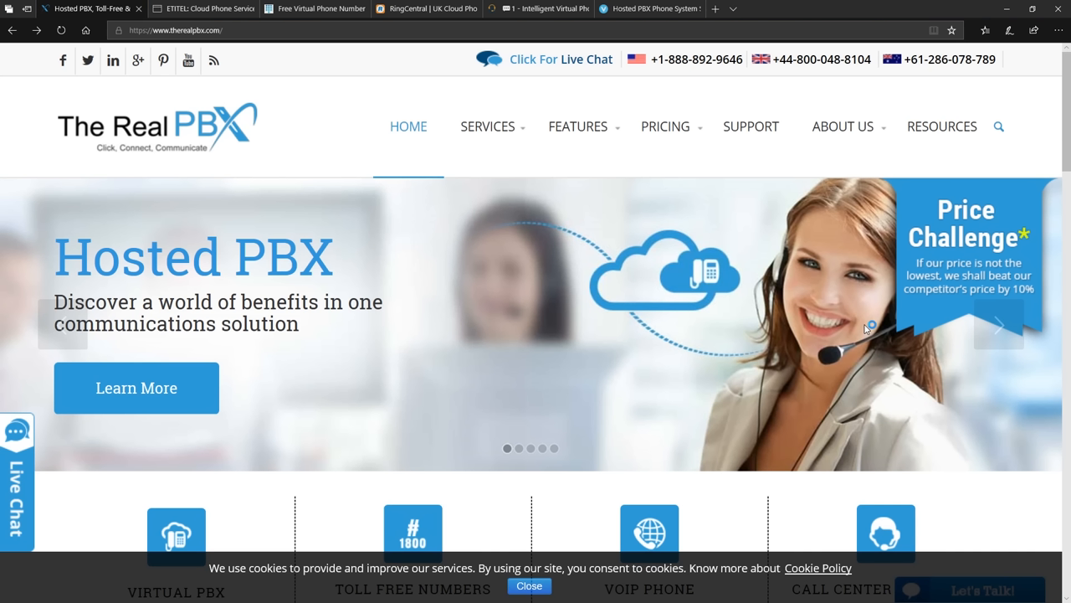
{"action": "mouse_move", "coordinate": [728, 285]}
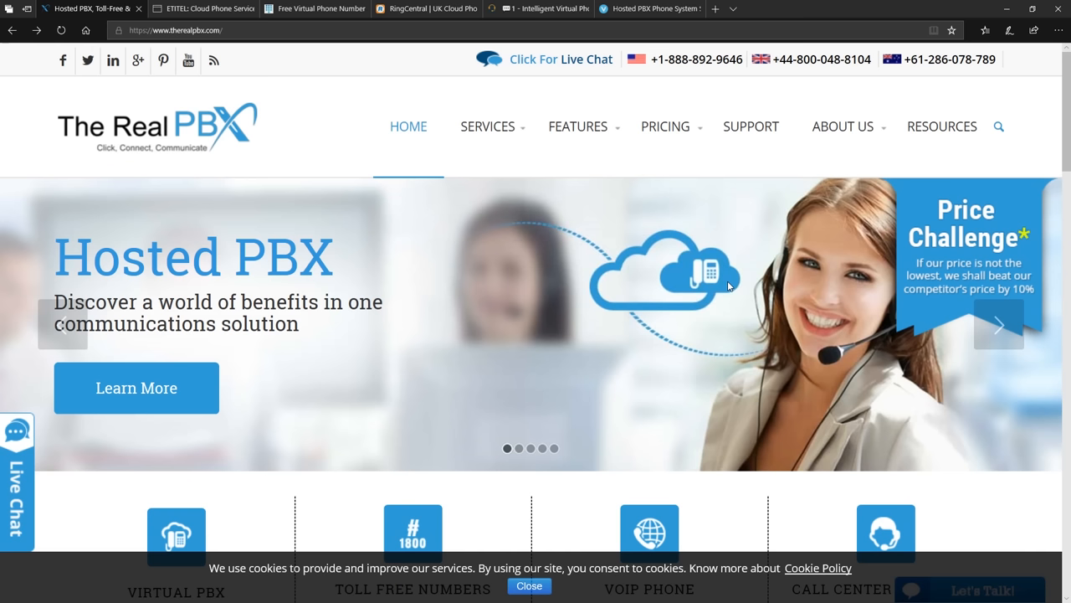
{"action": "mouse_move", "coordinate": [272, 154]}
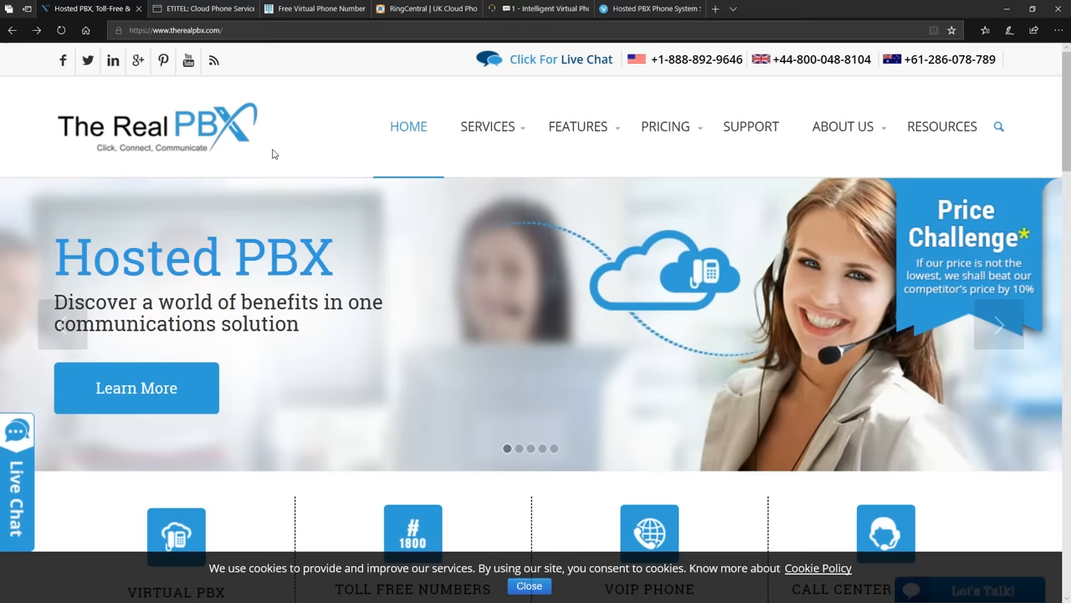
Review the etitel, Number People, RingCentral and CallHippo phone provider tabs.
{"action": "left_click", "coordinate": [201, 9]}
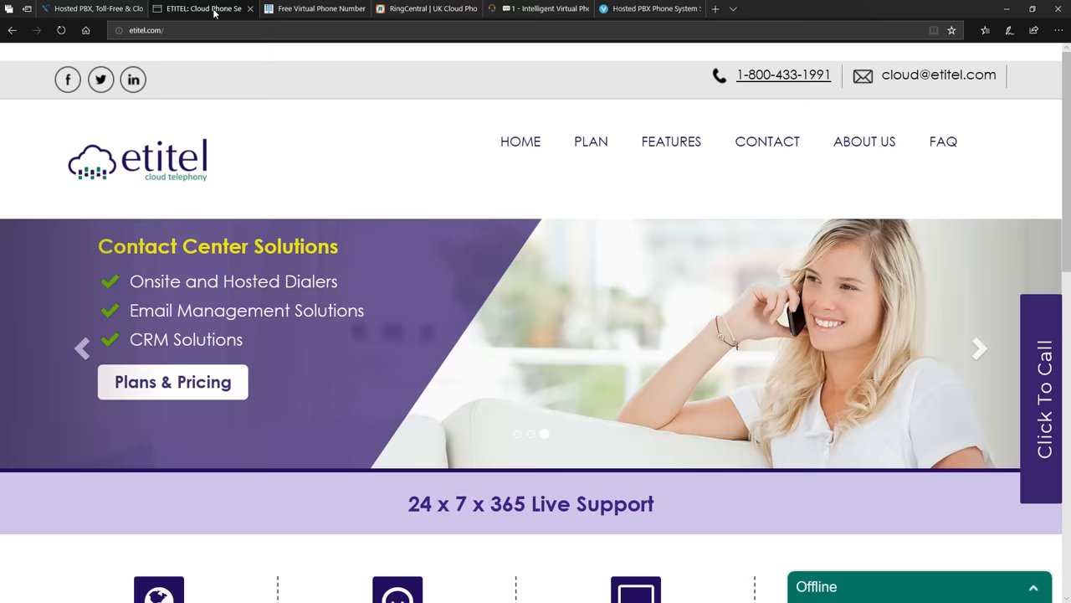
{"action": "left_click", "coordinate": [314, 9]}
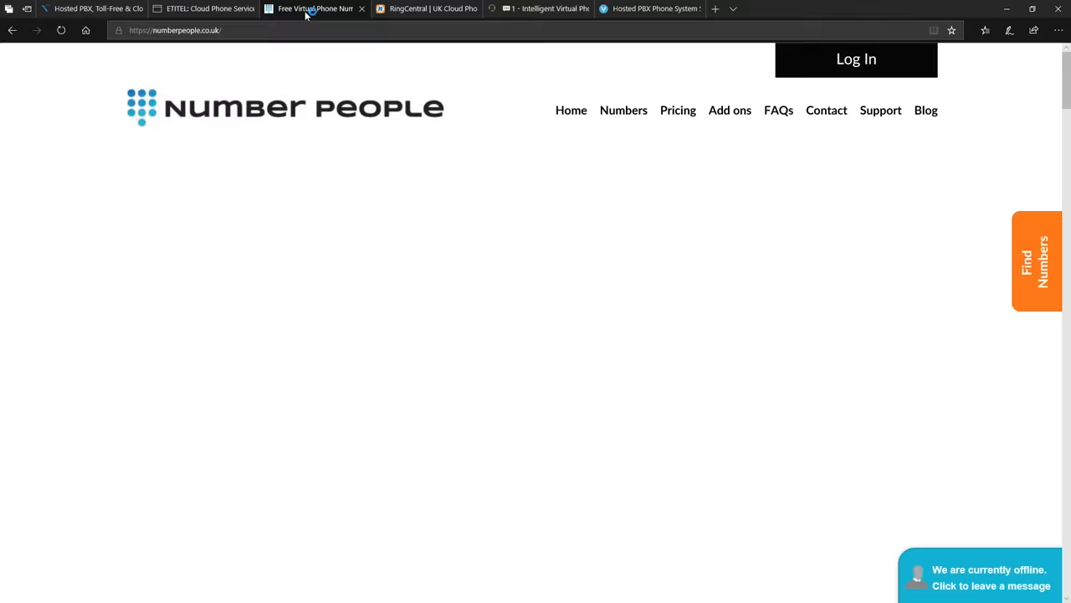
{"action": "left_click", "coordinate": [426, 9]}
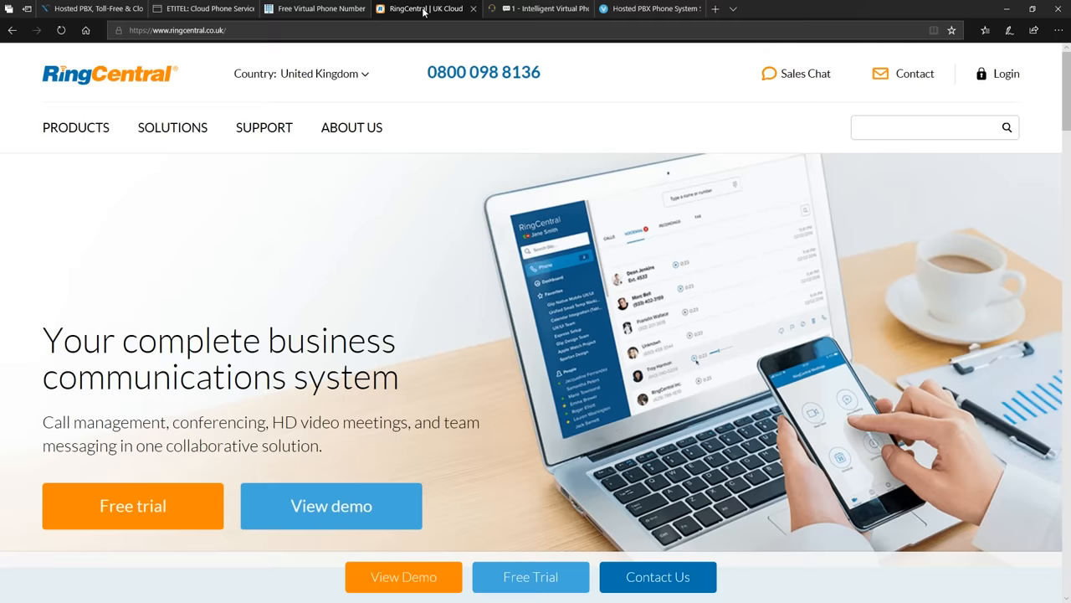
{"action": "left_click", "coordinate": [540, 8]}
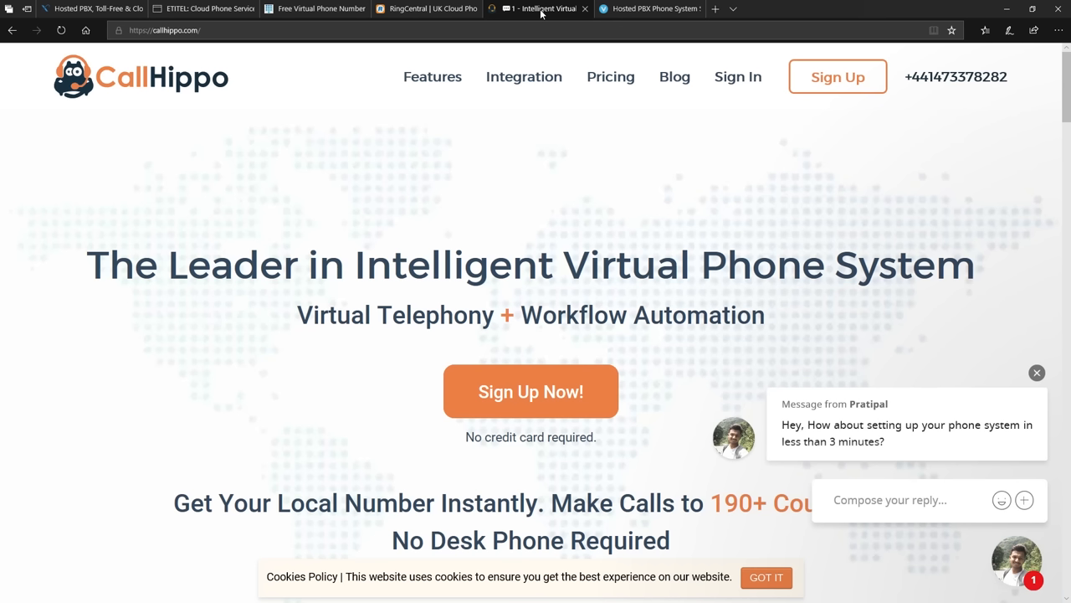
{"action": "left_click", "coordinate": [649, 9]}
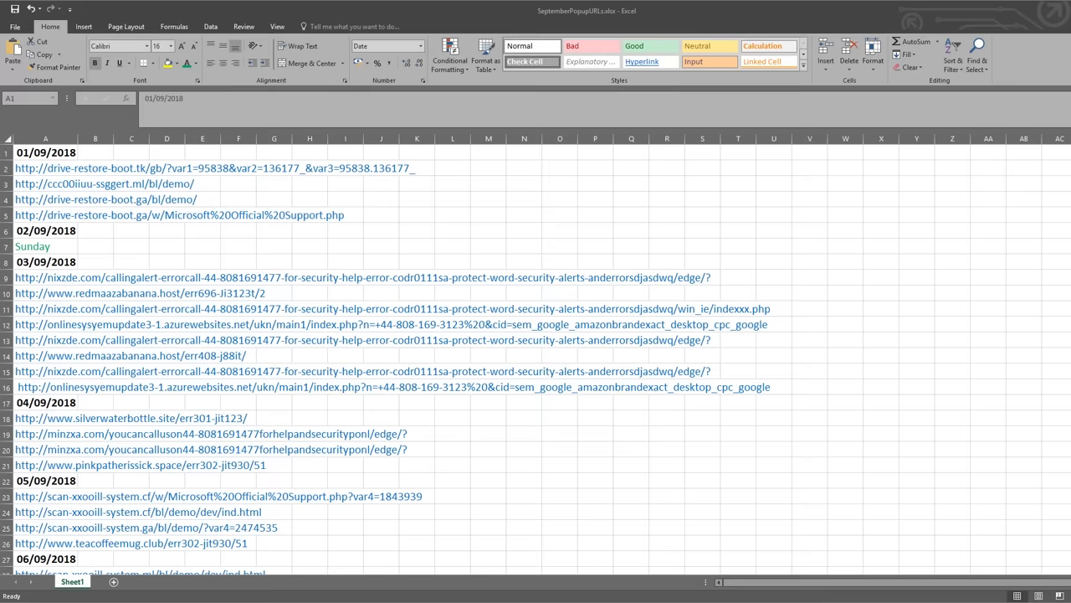
Select cell A1 in SeptemberPopupURLs.xlsx and scroll the URL list to 10/09/2018.
{"action": "left_click", "coordinate": [45, 152]}
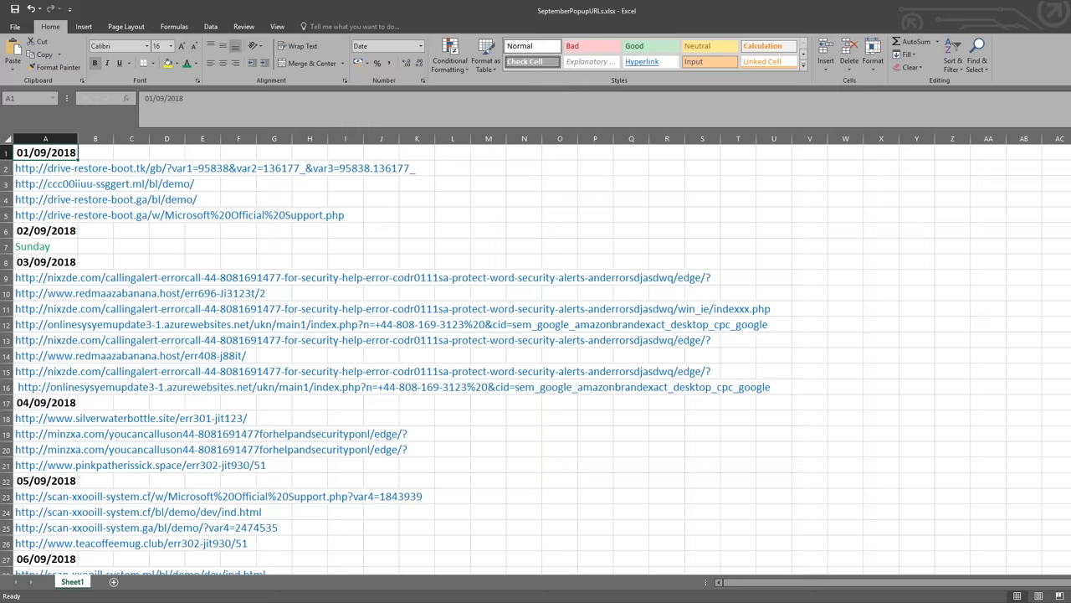
{"action": "scroll", "scroll_direction": "down", "scroll_amount": 3}
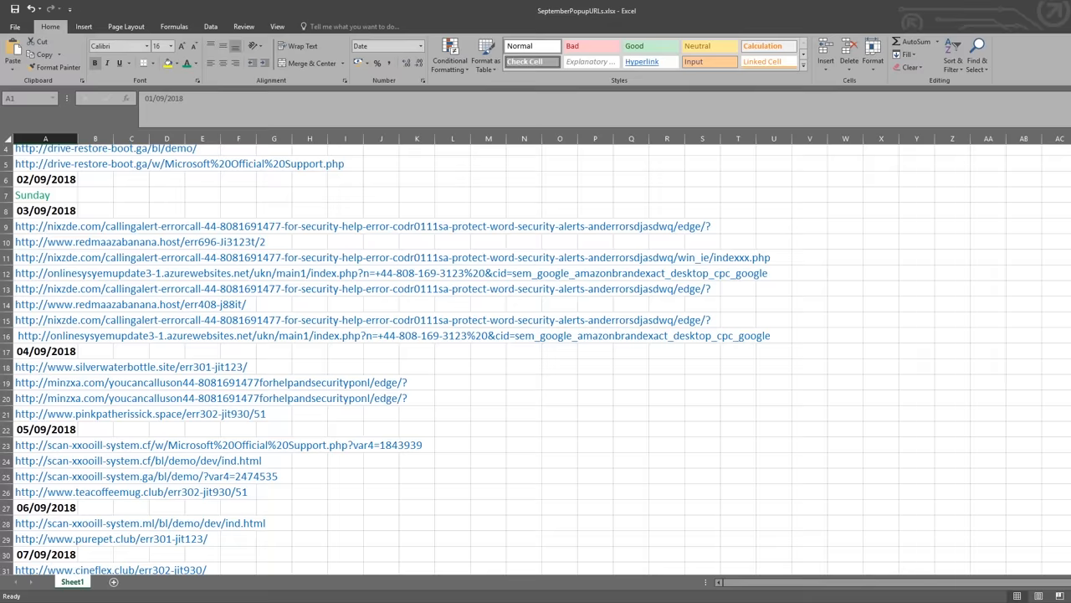
{"action": "scroll", "scroll_direction": "down", "scroll_amount": 3}
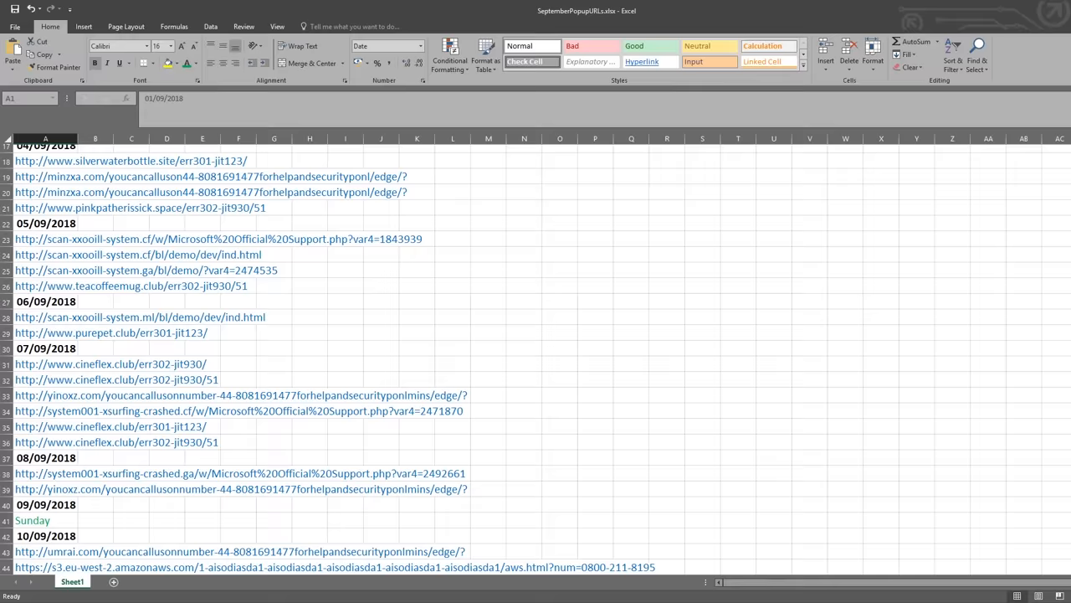
{"action": "scroll", "scroll_direction": "down", "scroll_amount": 3}
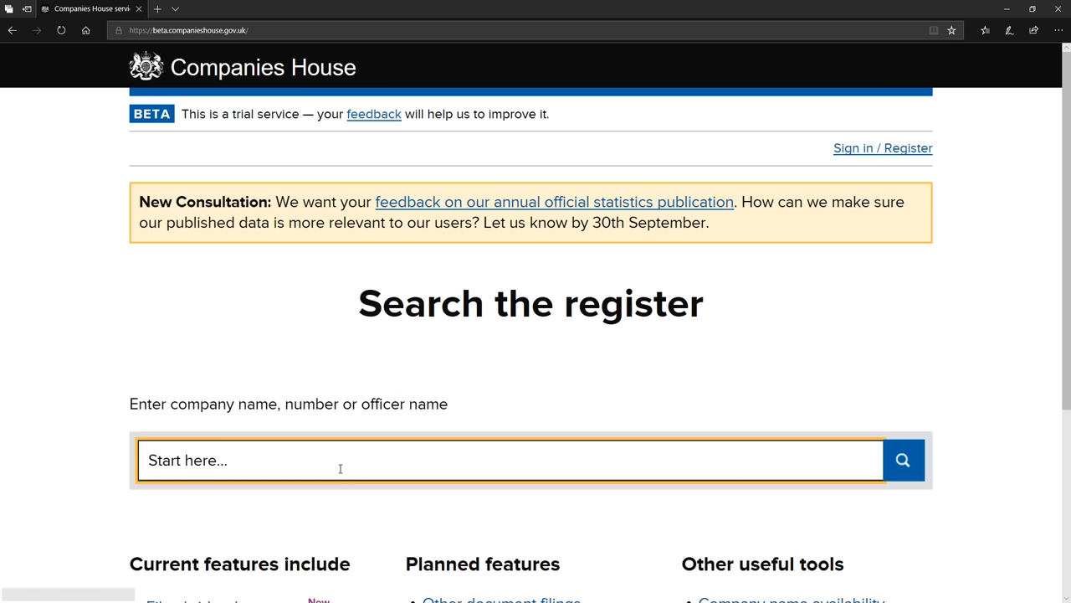
Search Companies House for 'supremo i', open SUPREMO INNOVATIONS PVT LTD and browse its filing history.
{"action": "type", "text": "supremo i"}
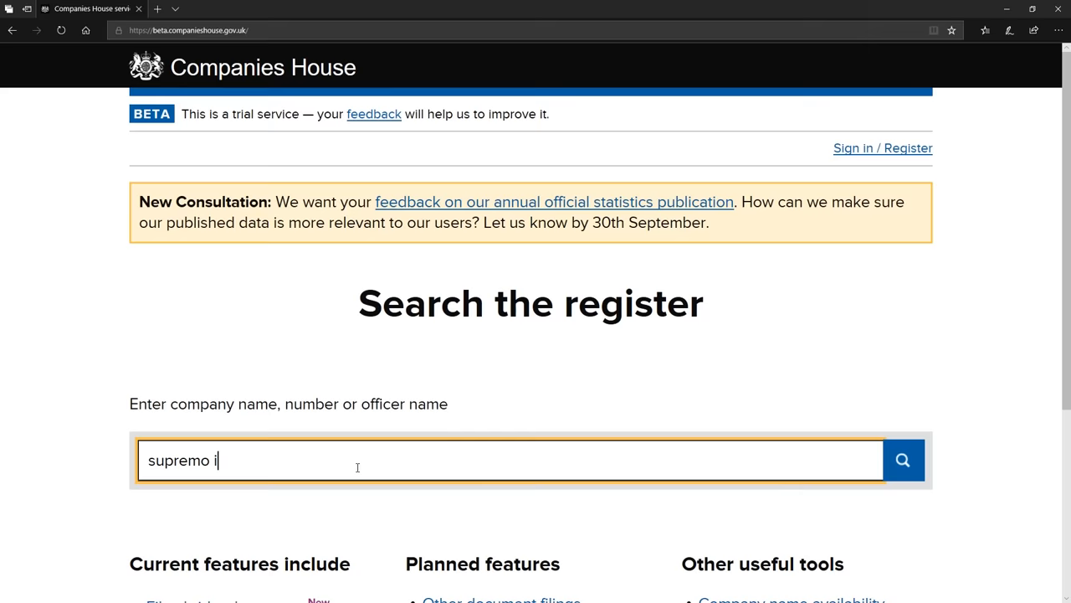
{"action": "left_click", "coordinate": [902, 459]}
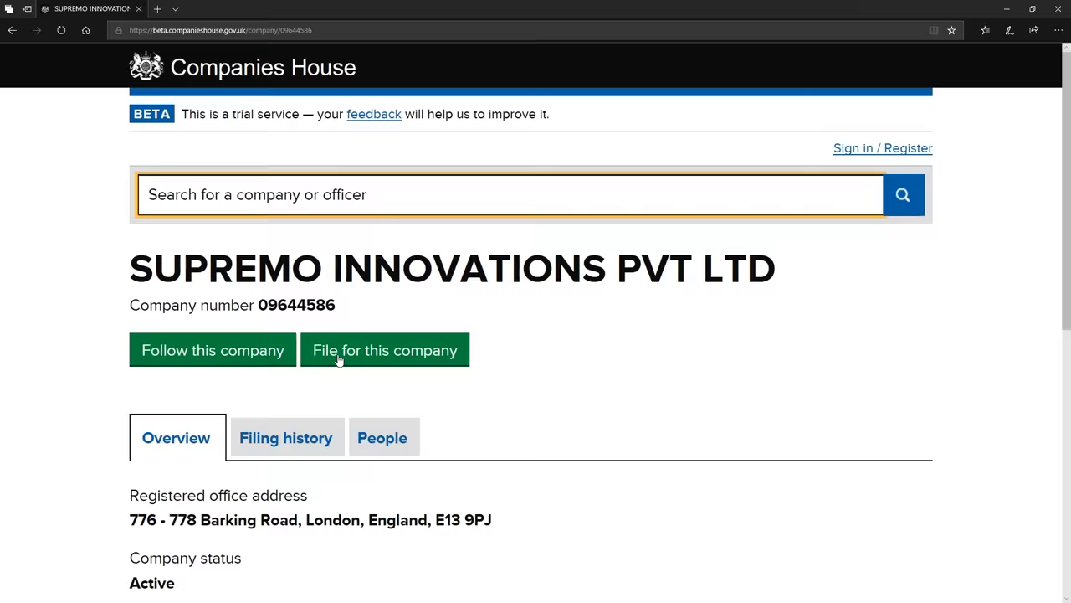
{"action": "scroll", "scroll_direction": "down", "scroll_amount": 3}
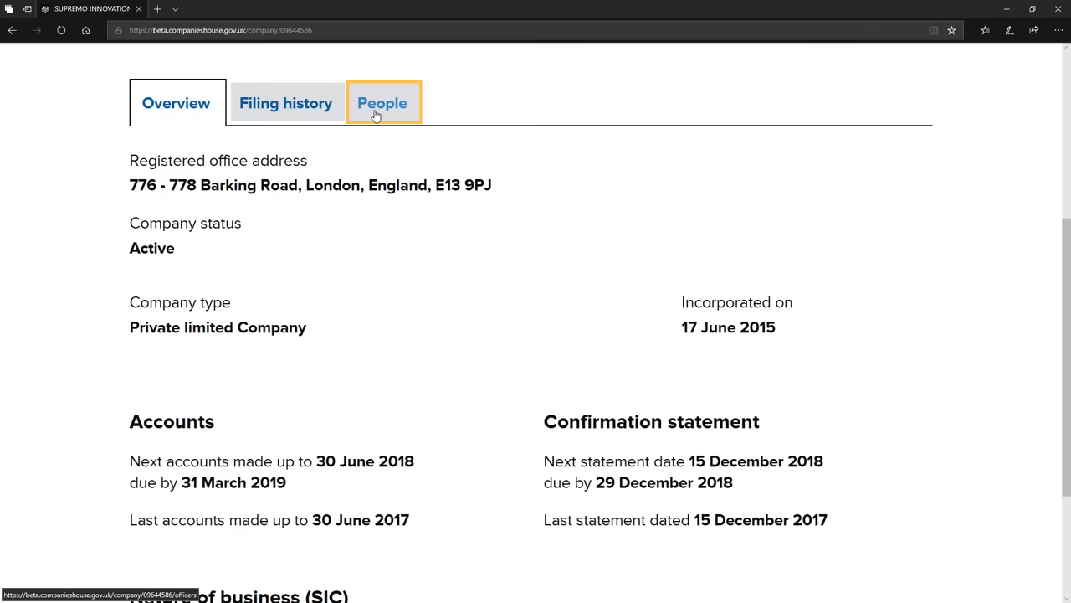
{"action": "left_click", "coordinate": [285, 102]}
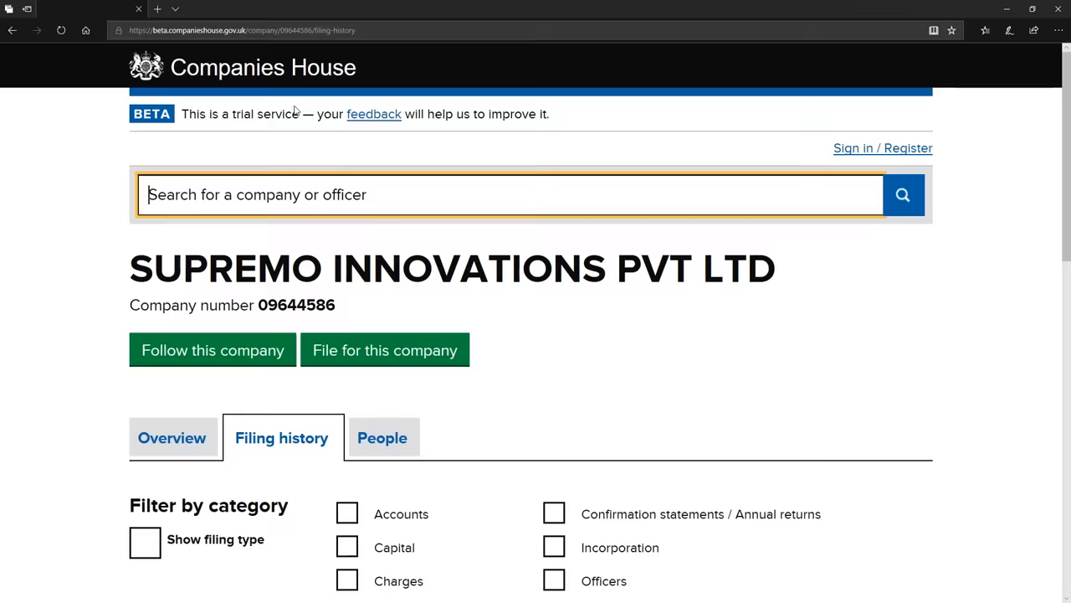
{"action": "scroll", "scroll_direction": "down", "scroll_amount": 3}
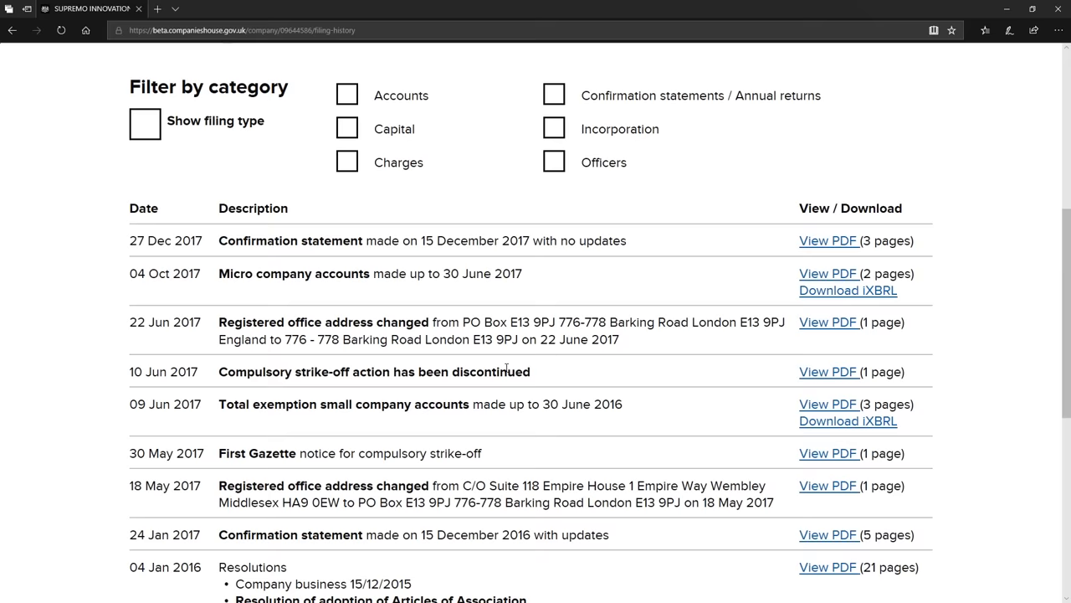
{"action": "scroll", "scroll_direction": "down", "scroll_amount": 3}
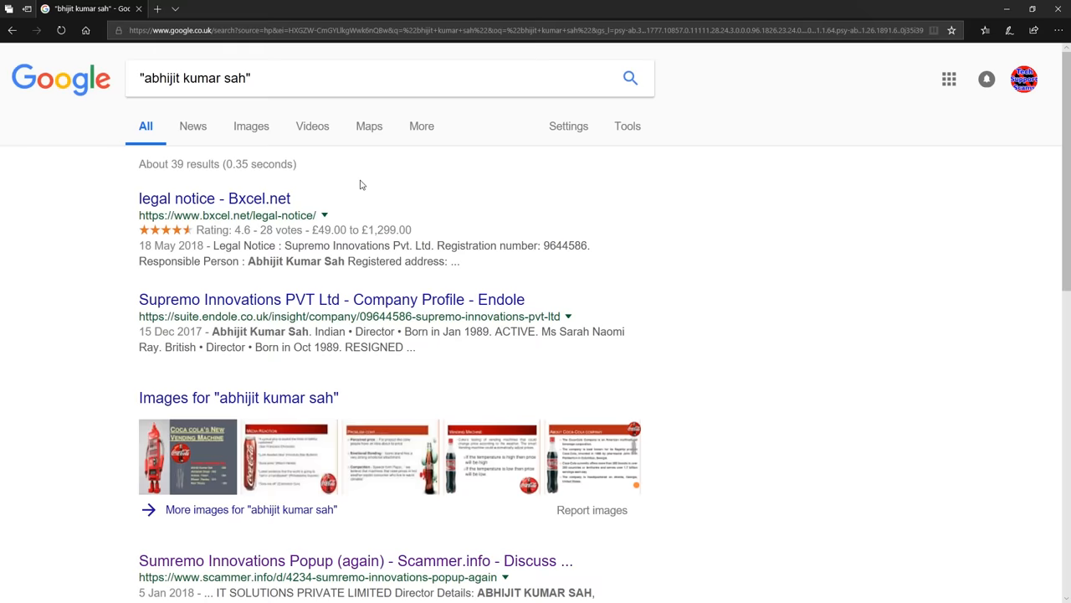
Open the zaubacorp.com result for TECHYOGI IT SOLUTIONS PRIVATE LIMITED from Google.
{"action": "scroll", "scroll_direction": "down", "scroll_amount": 3}
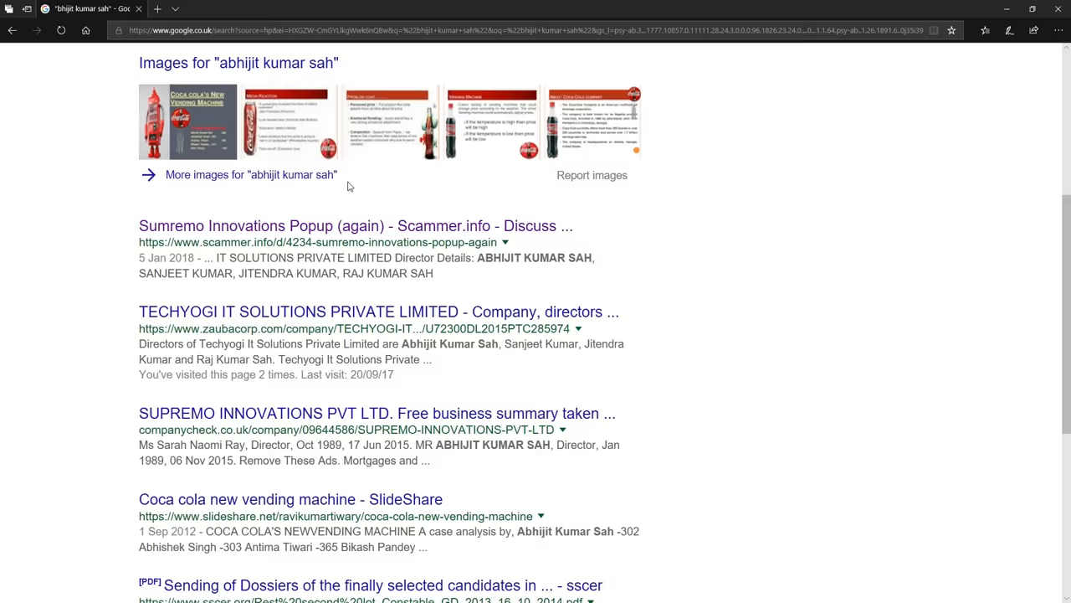
{"action": "left_click", "coordinate": [379, 311]}
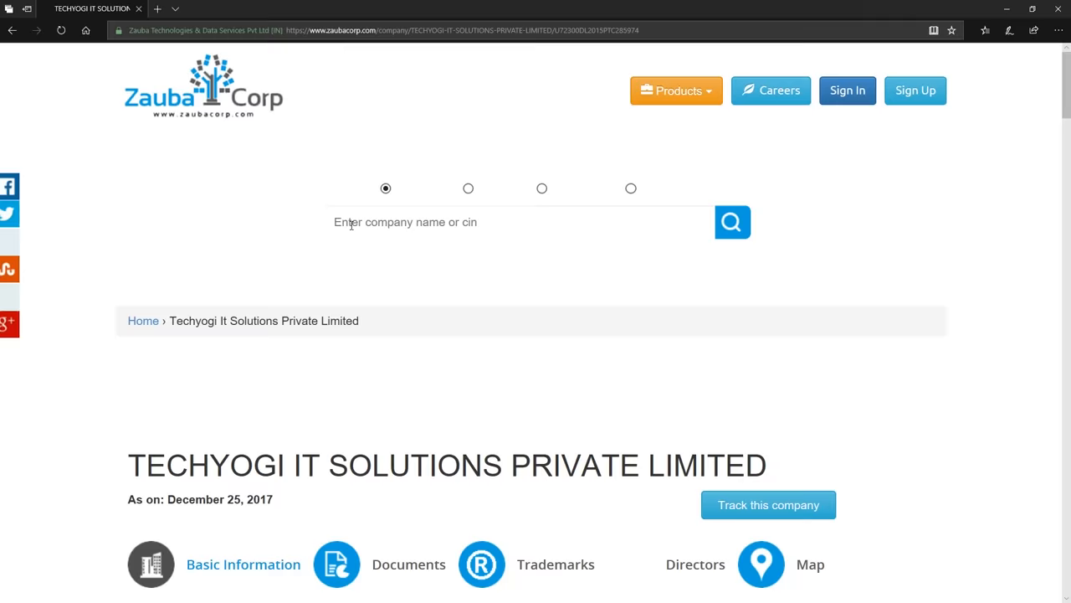
Scroll the Techyogi record to the Director Details table of four October 2015 appointees.
{"action": "scroll", "scroll_direction": "down", "scroll_amount": 3}
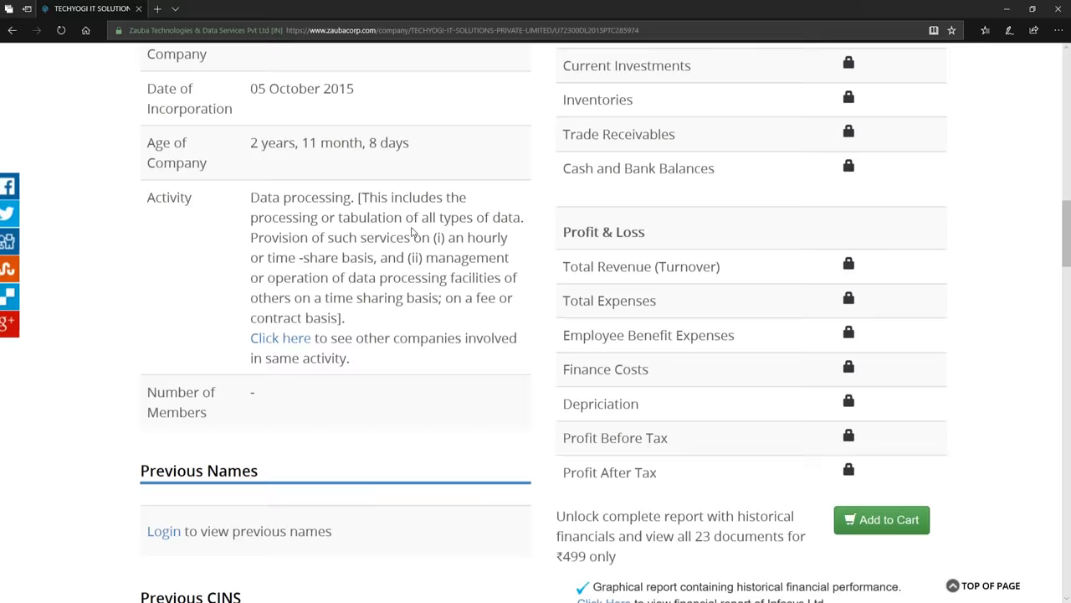
{"action": "scroll", "scroll_direction": "down", "scroll_amount": 3}
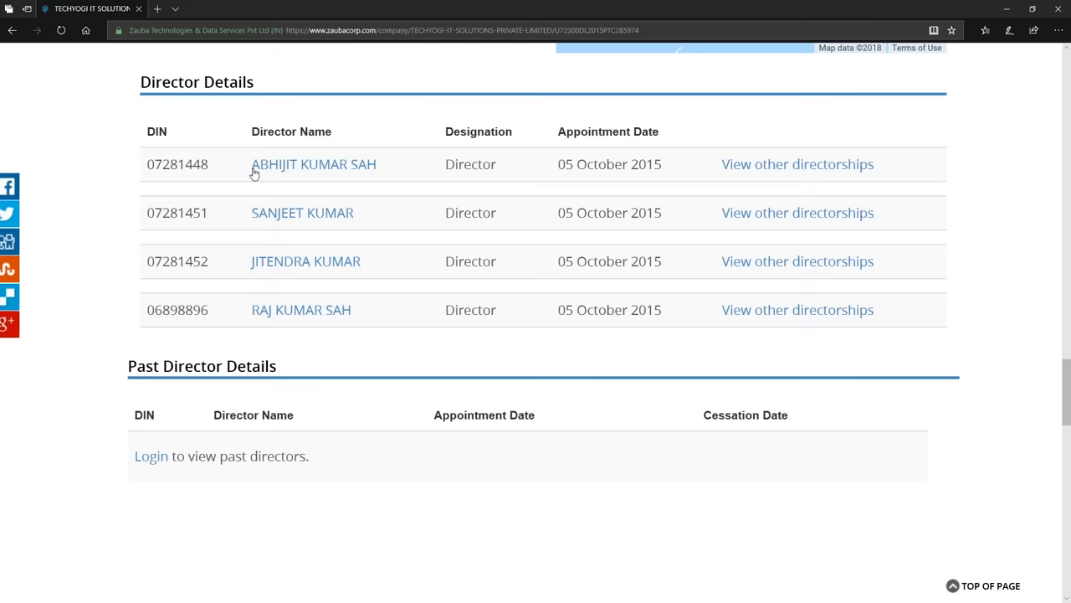
{"action": "mouse_move", "coordinate": [301, 310]}
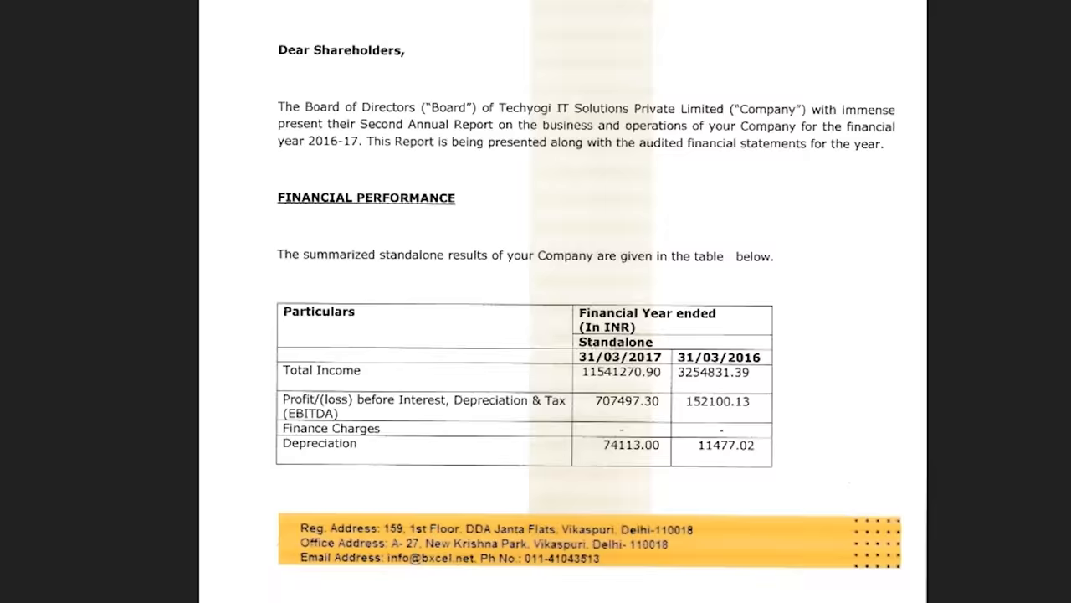
Scroll Techyogi's 2016-17 annual report down to its financial performance table.
{"action": "scroll", "scroll_direction": "down", "scroll_amount": 3}
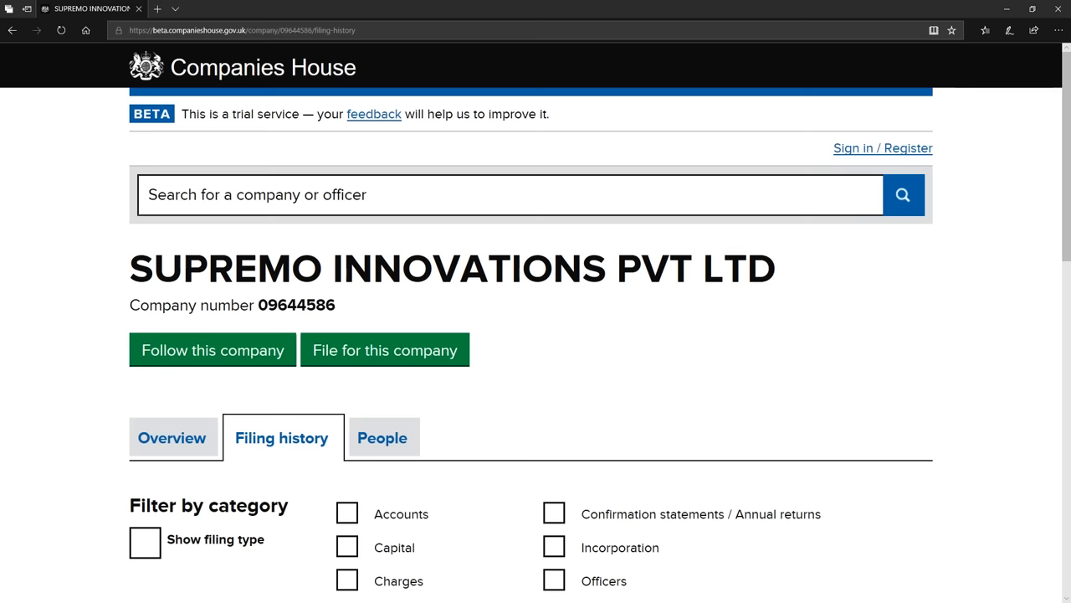
Open the PDF of Supremo Innovations' micro company accounts made up to 30 June 2017.
{"action": "scroll", "scroll_direction": "down", "scroll_amount": 3}
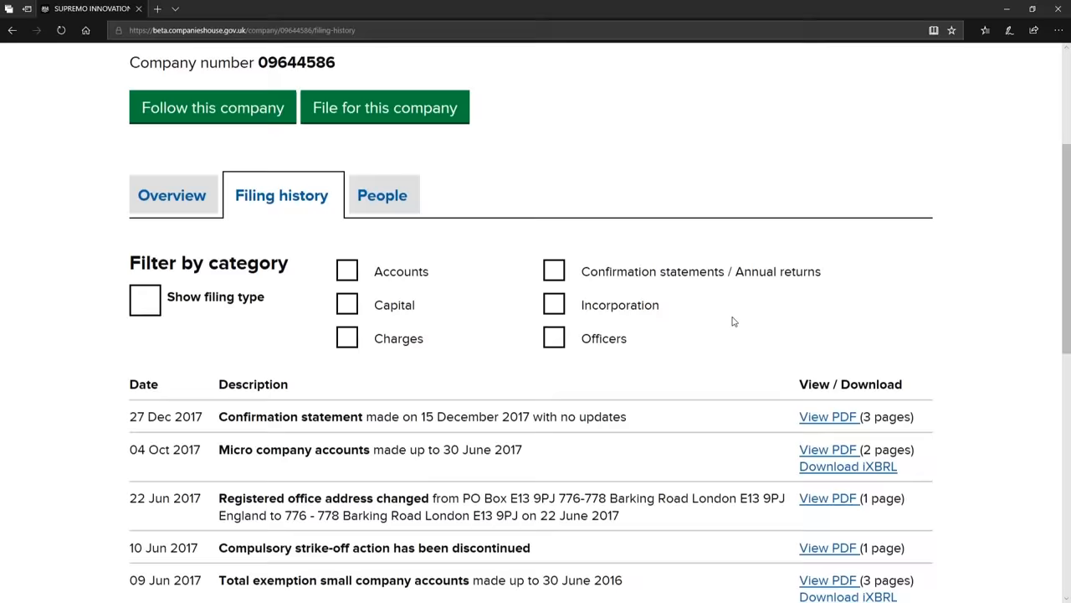
{"action": "left_click", "coordinate": [825, 449]}
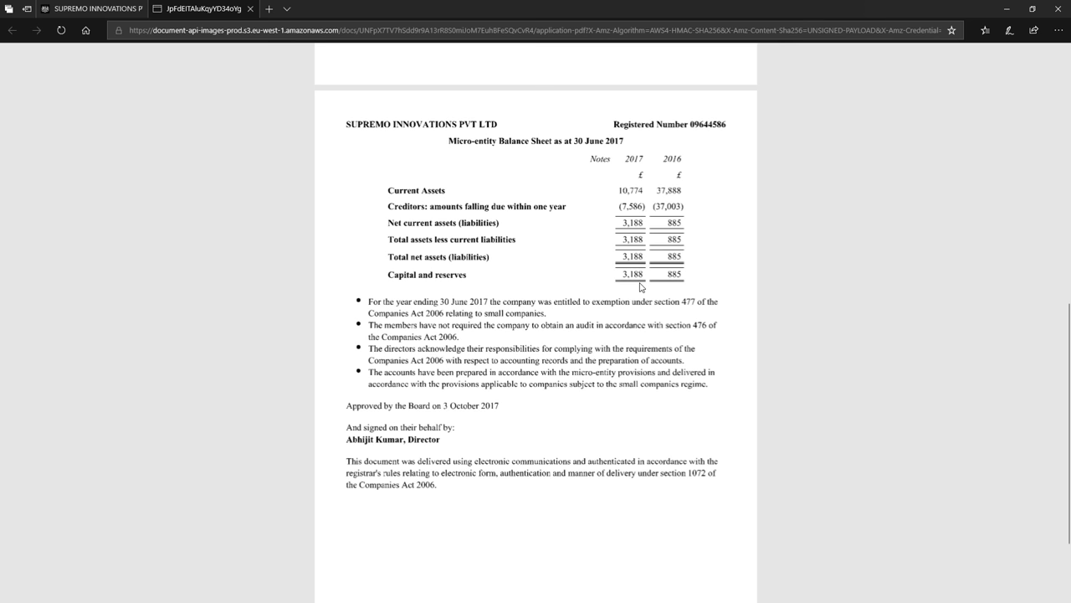
Select the HMRC Fraud Hotline form title and scroll down through Section 4.
{"action": "left_click", "coordinate": [84, 8]}
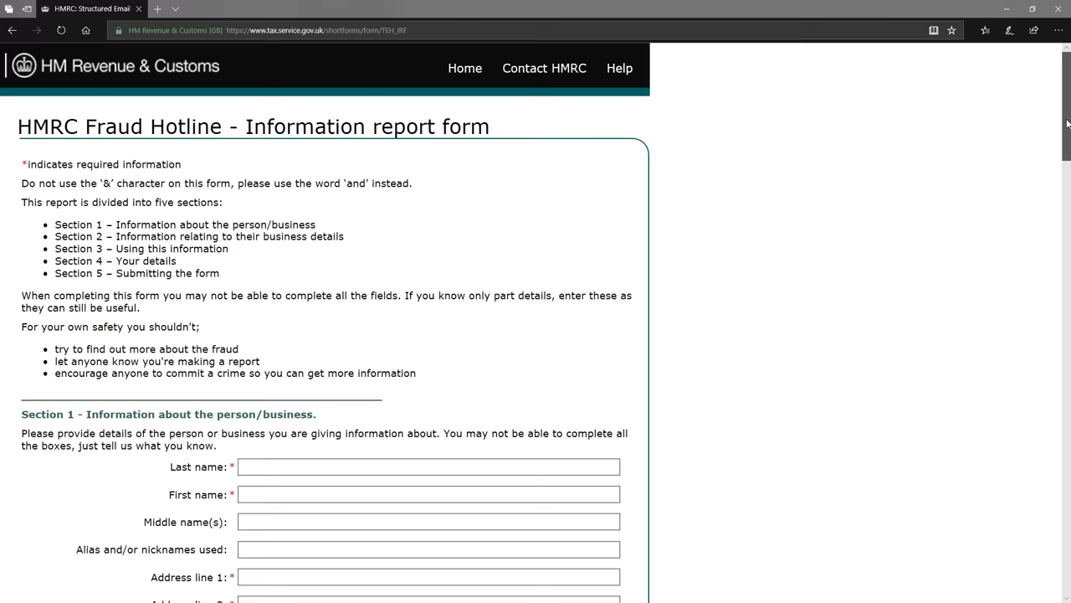
{"action": "double_click", "coordinate": [284, 127]}
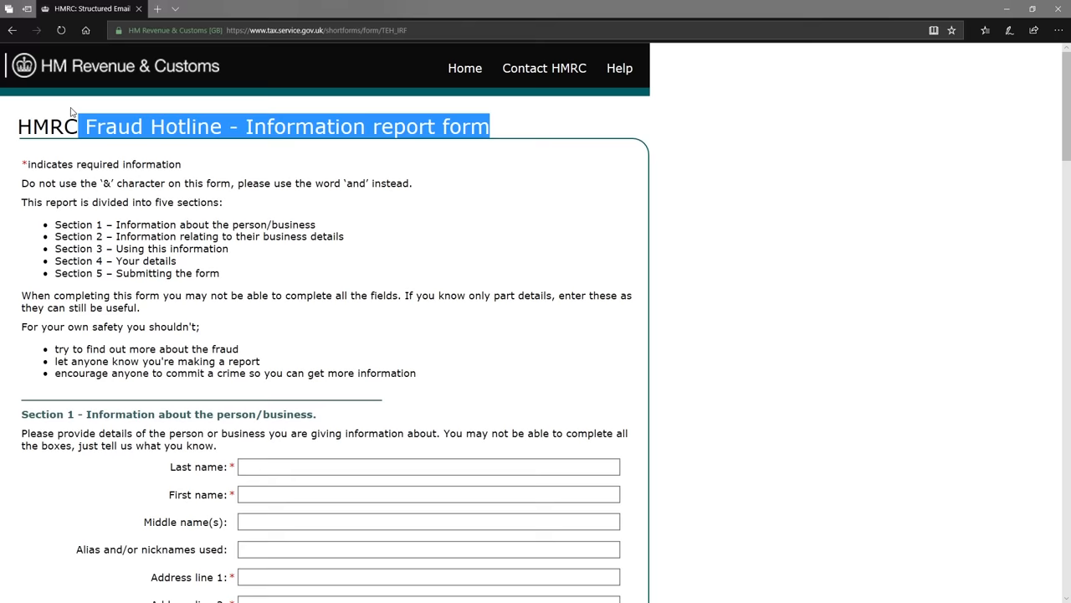
{"action": "scroll", "scroll_direction": "down", "scroll_amount": 3}
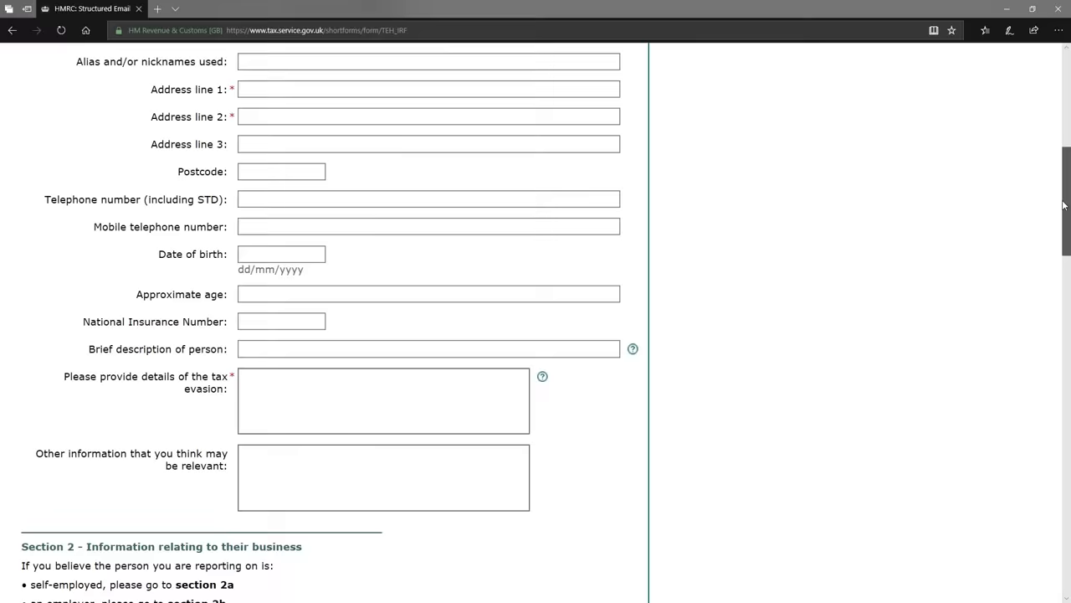
{"action": "scroll", "scroll_direction": "down", "scroll_amount": 3}
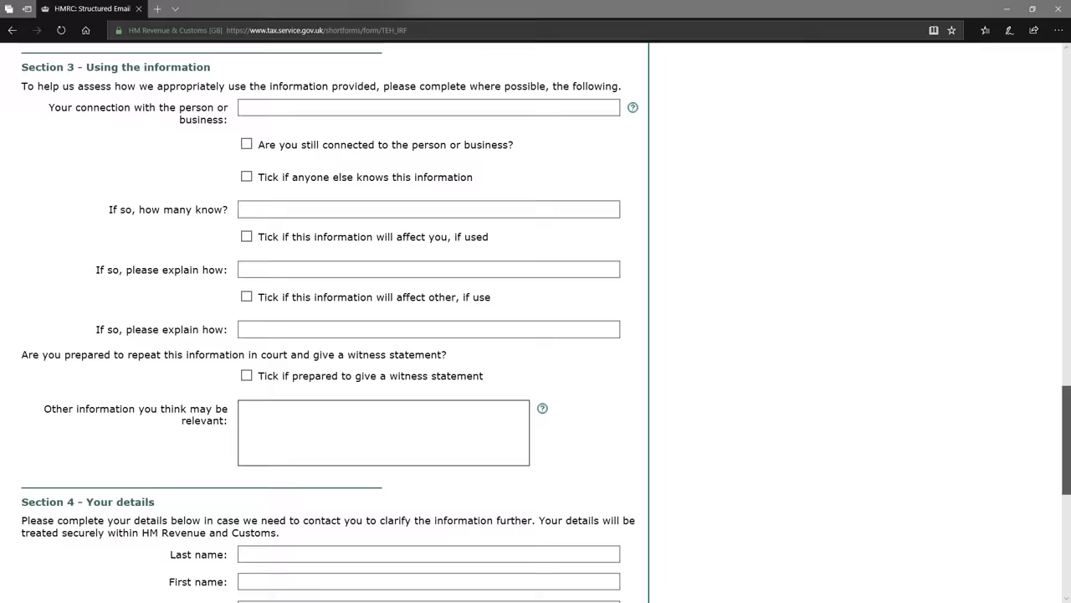
Scroll the Excel UK sheet's orders showing amounts, sale agents, payments and technicians.
{"action": "key", "text": "alt+tab"}
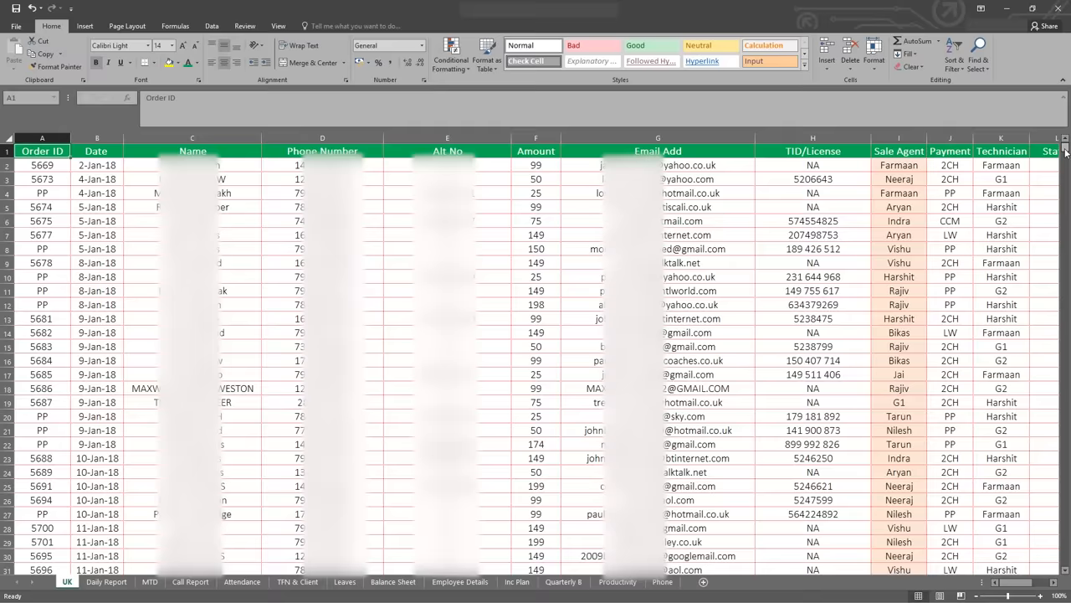
{"action": "scroll", "scroll_direction": "down", "scroll_amount": 3}
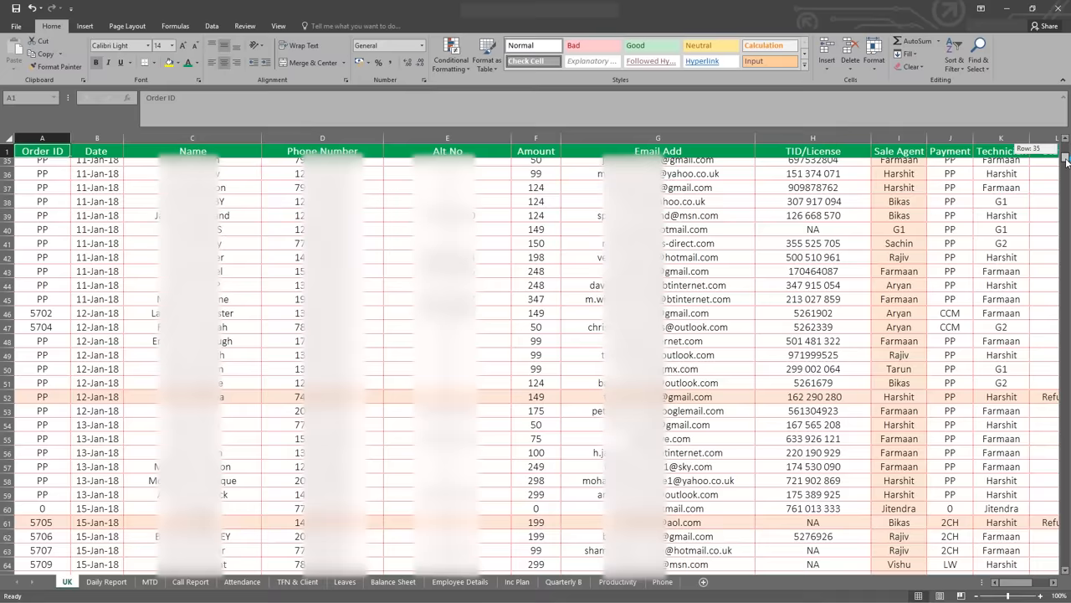
{"action": "scroll", "scroll_direction": "down", "scroll_amount": 3}
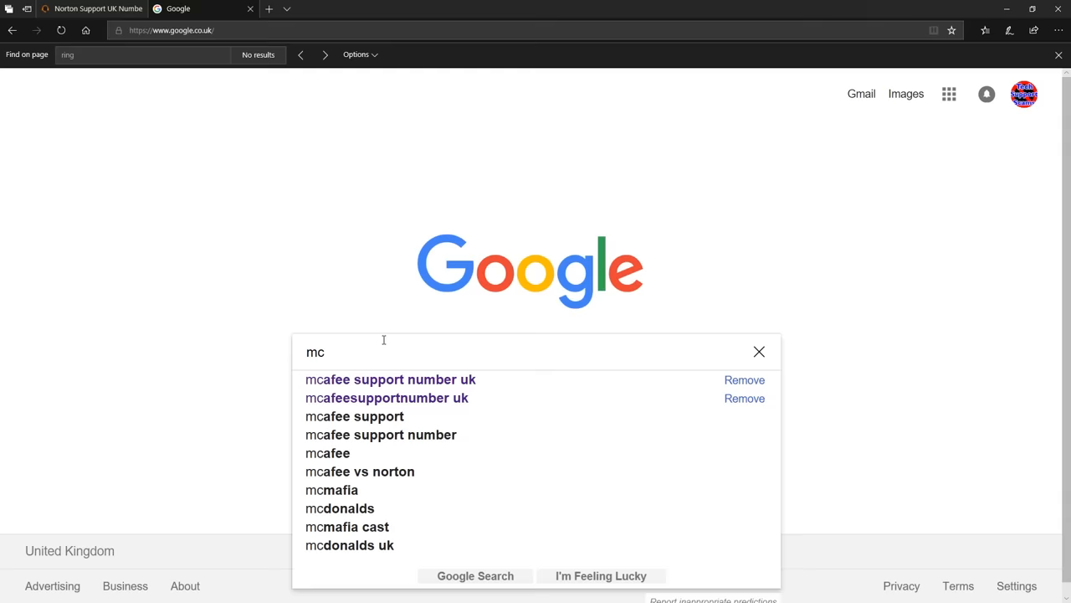
Search Google for 'mcafee support number uk' from the suggestions.
{"action": "left_click", "coordinate": [390, 379]}
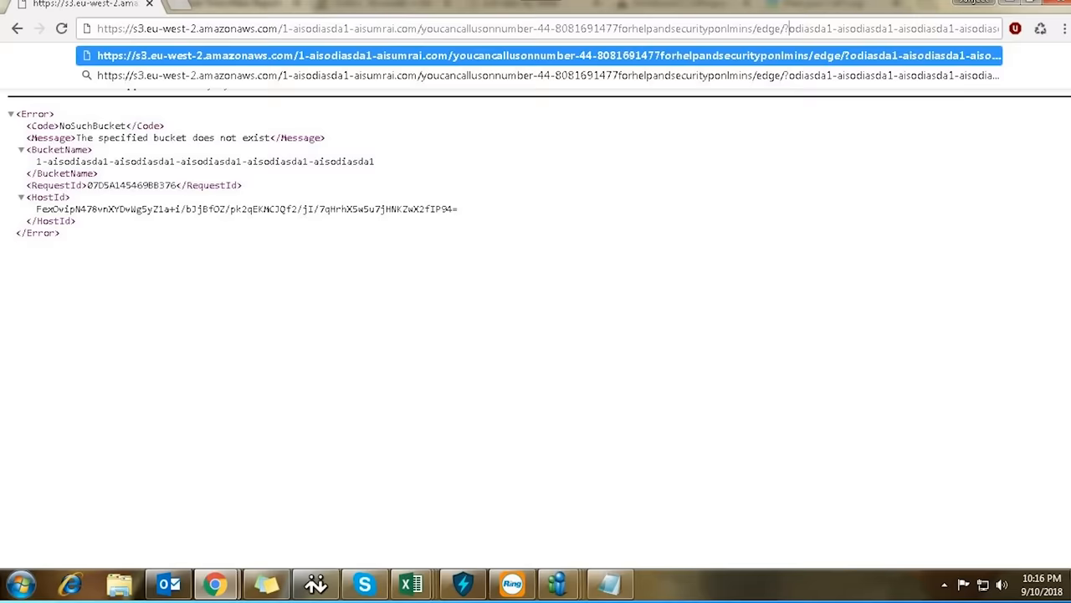
Load the edited s3.eu-west-2.amazonaws.com address, returning a NoSuchBucket error.
{"action": "key", "text": "ctrl+s"}
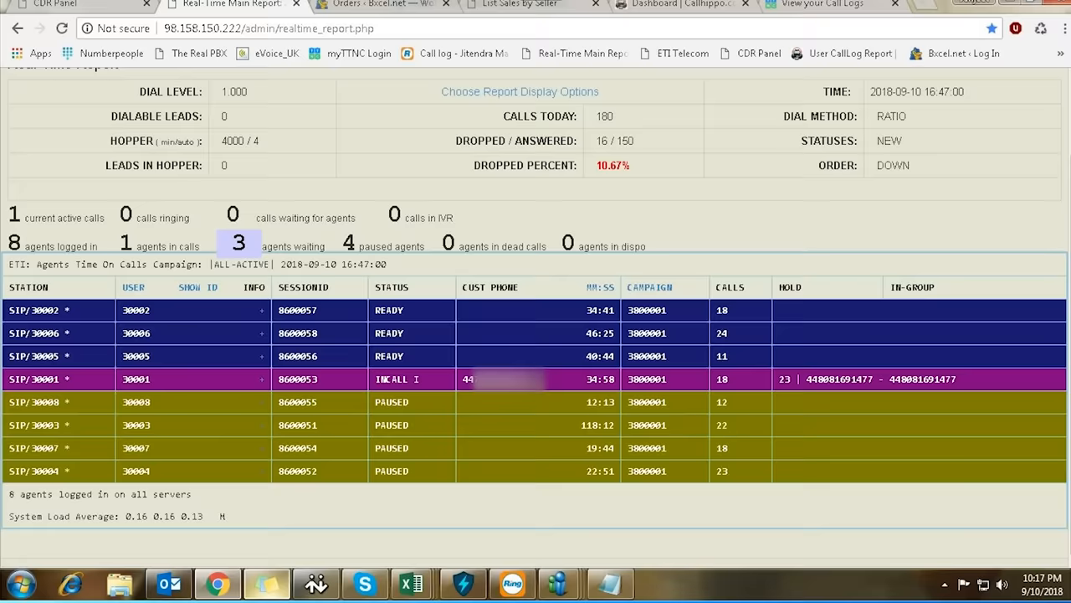
Review VICIdial's real-time report: 8 agents logged in, one in a call, 180 calls today.
{"action": "left_click", "coordinate": [369, 5]}
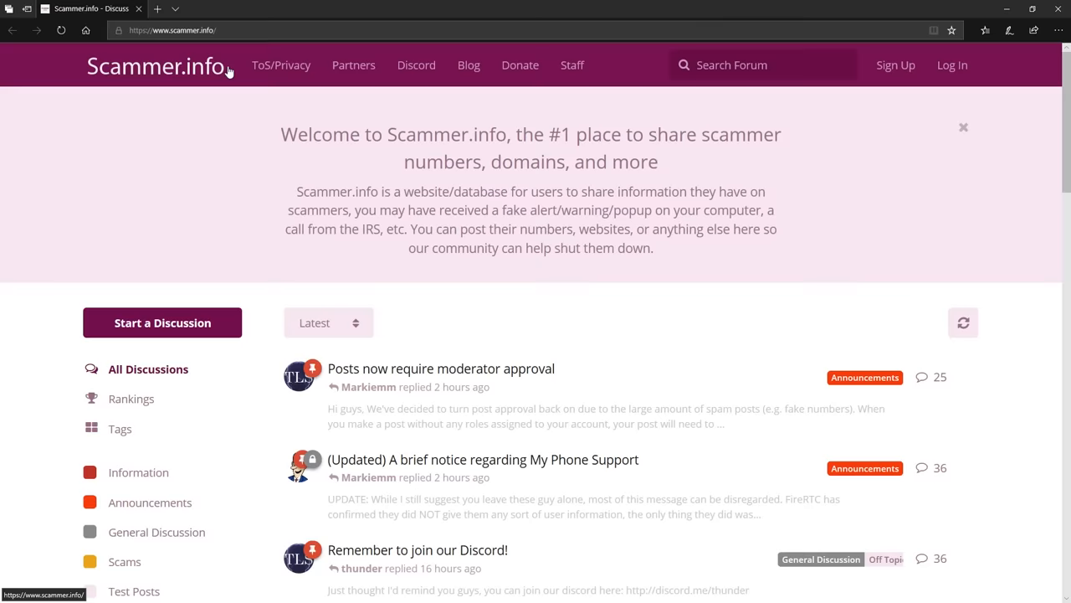
Browse Scammer.info's Scams category threads on tech support and refund scams.
{"action": "left_click", "coordinate": [124, 561]}
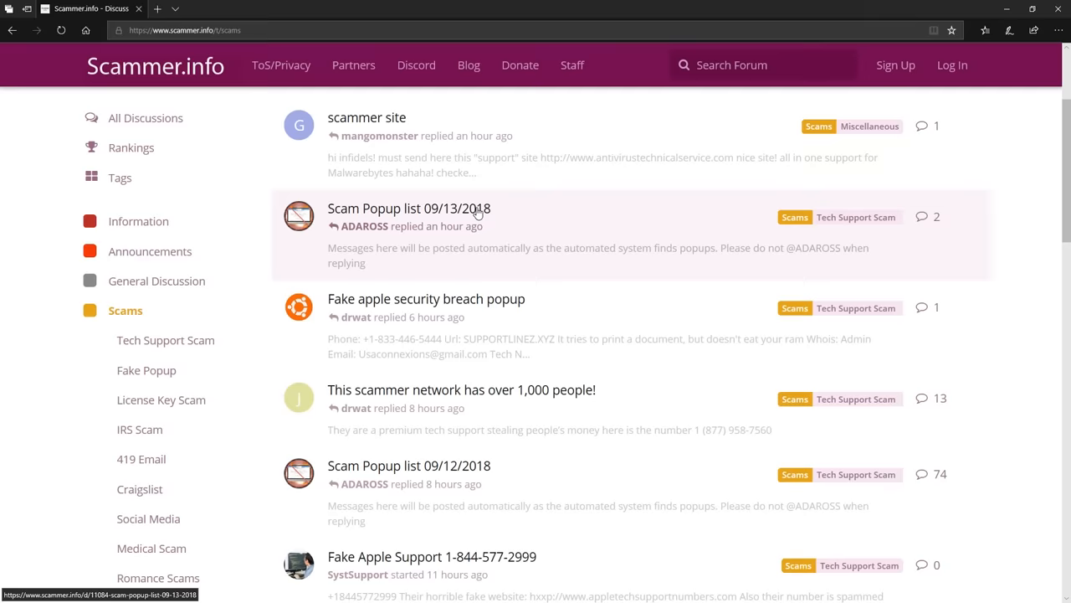
{"action": "scroll", "scroll_direction": "down", "scroll_amount": 3}
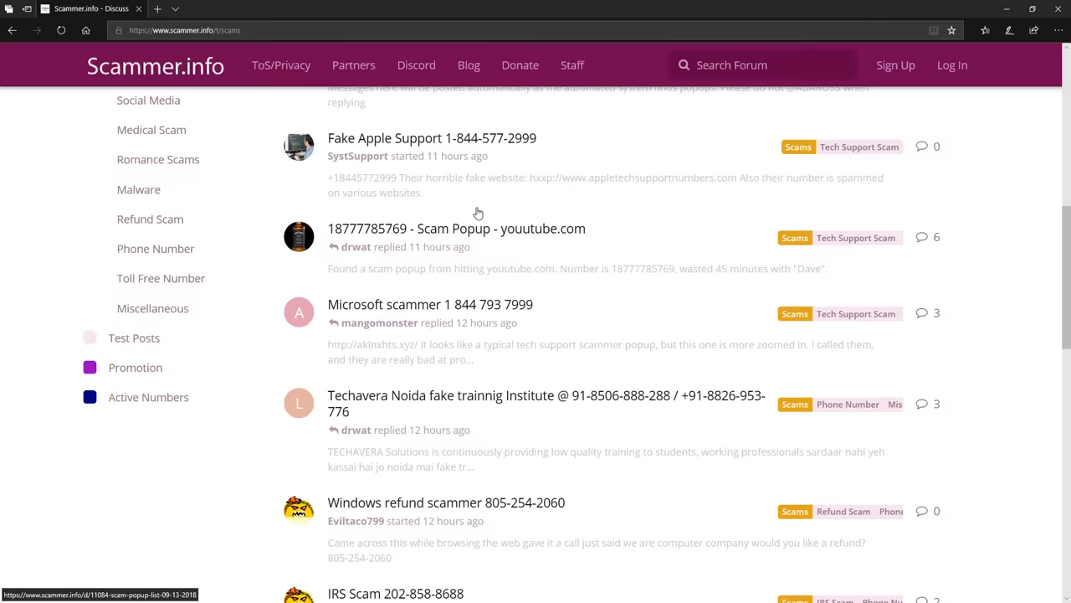